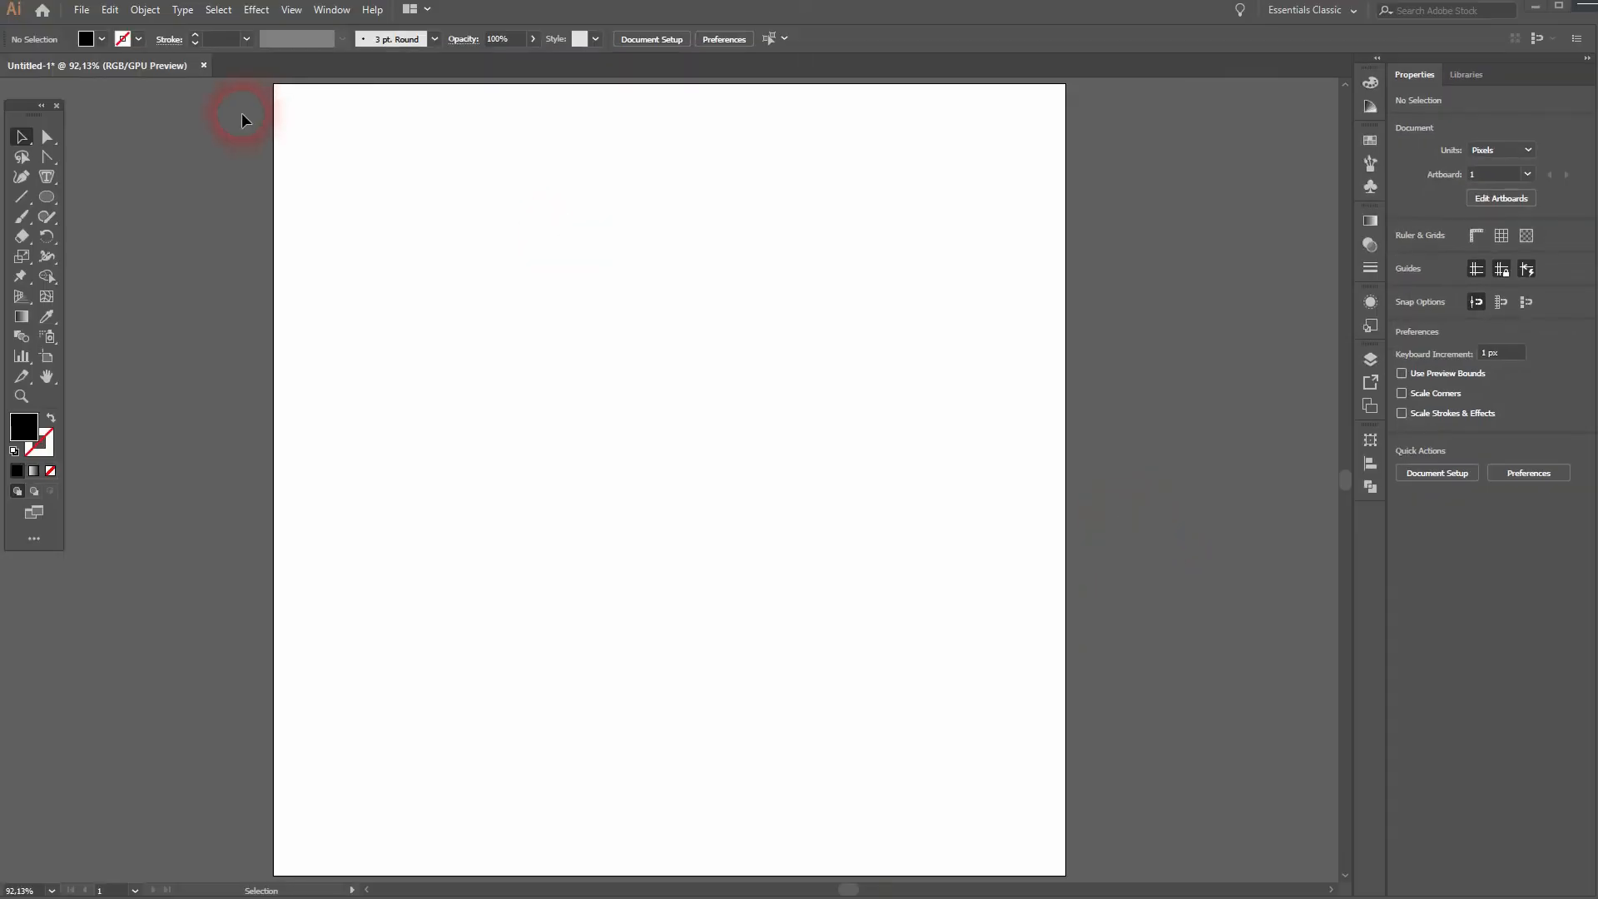
Step: Draw a large solid red circle at the artboard centre with the Ellipse Tool
click(292, 10)
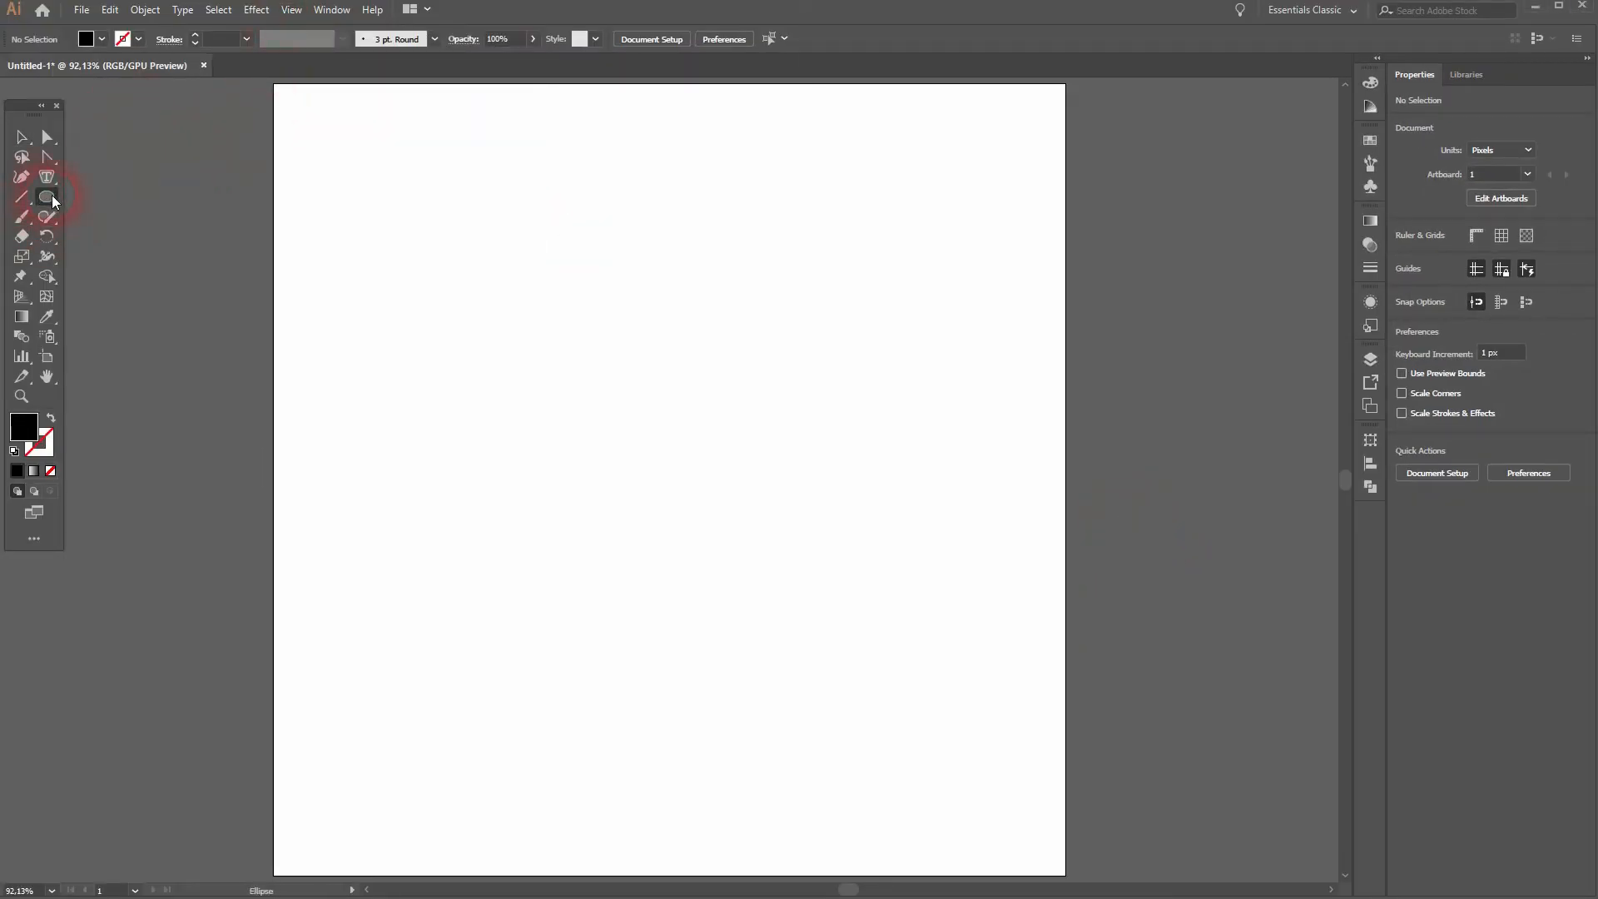
drag(545, 320, 867, 639)
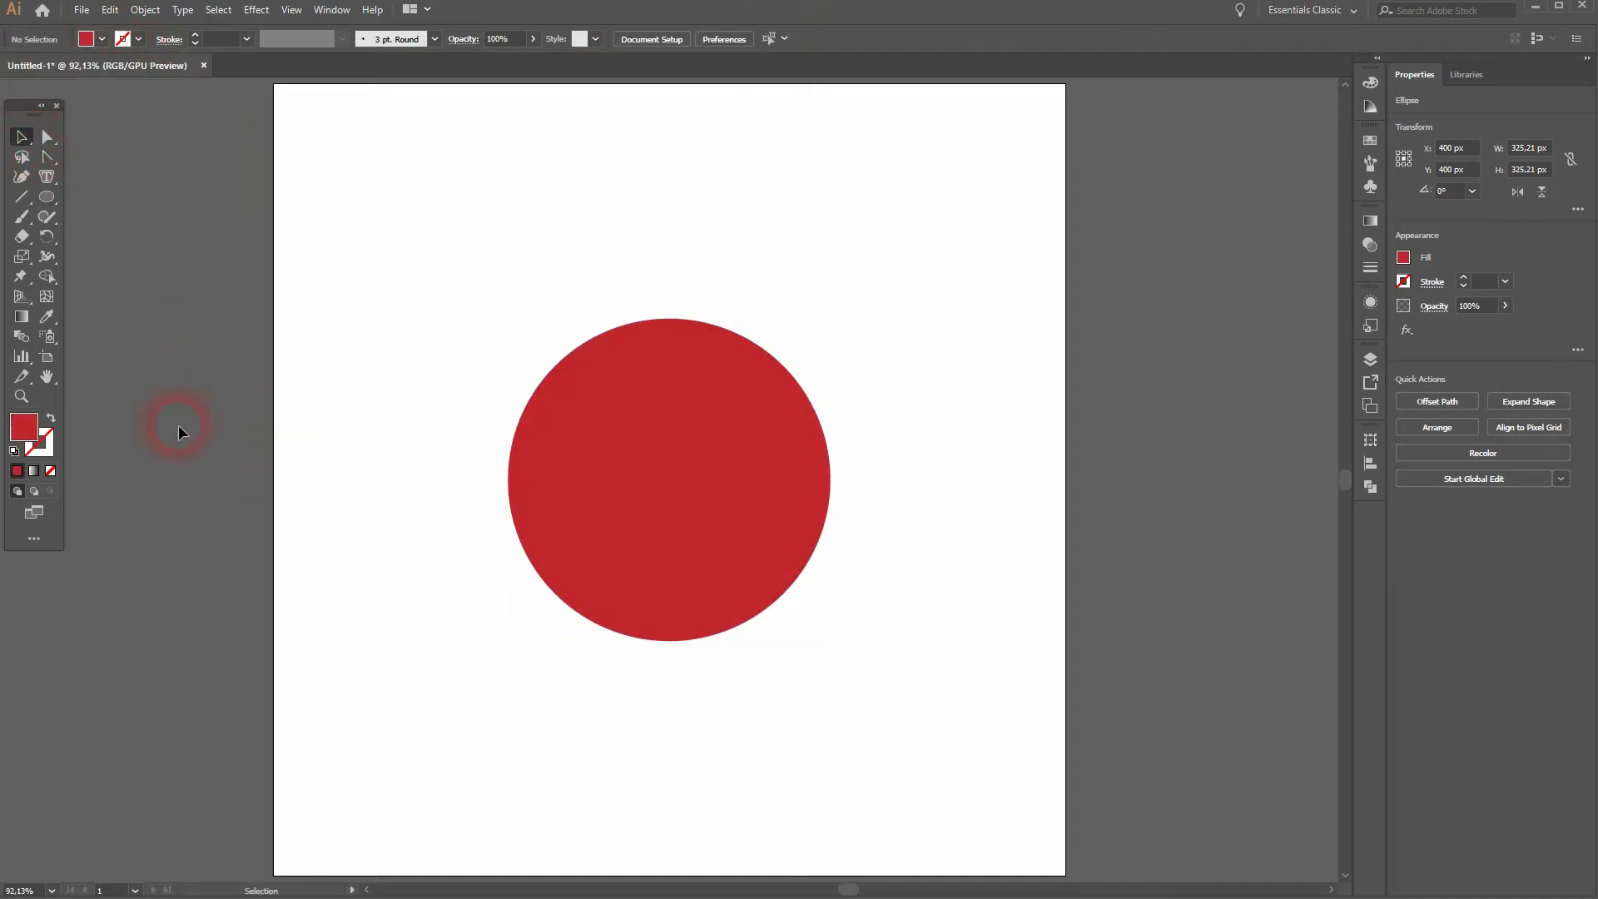
Step: Draw a small black eye circle and place it right of centre on the face
click(47, 198)
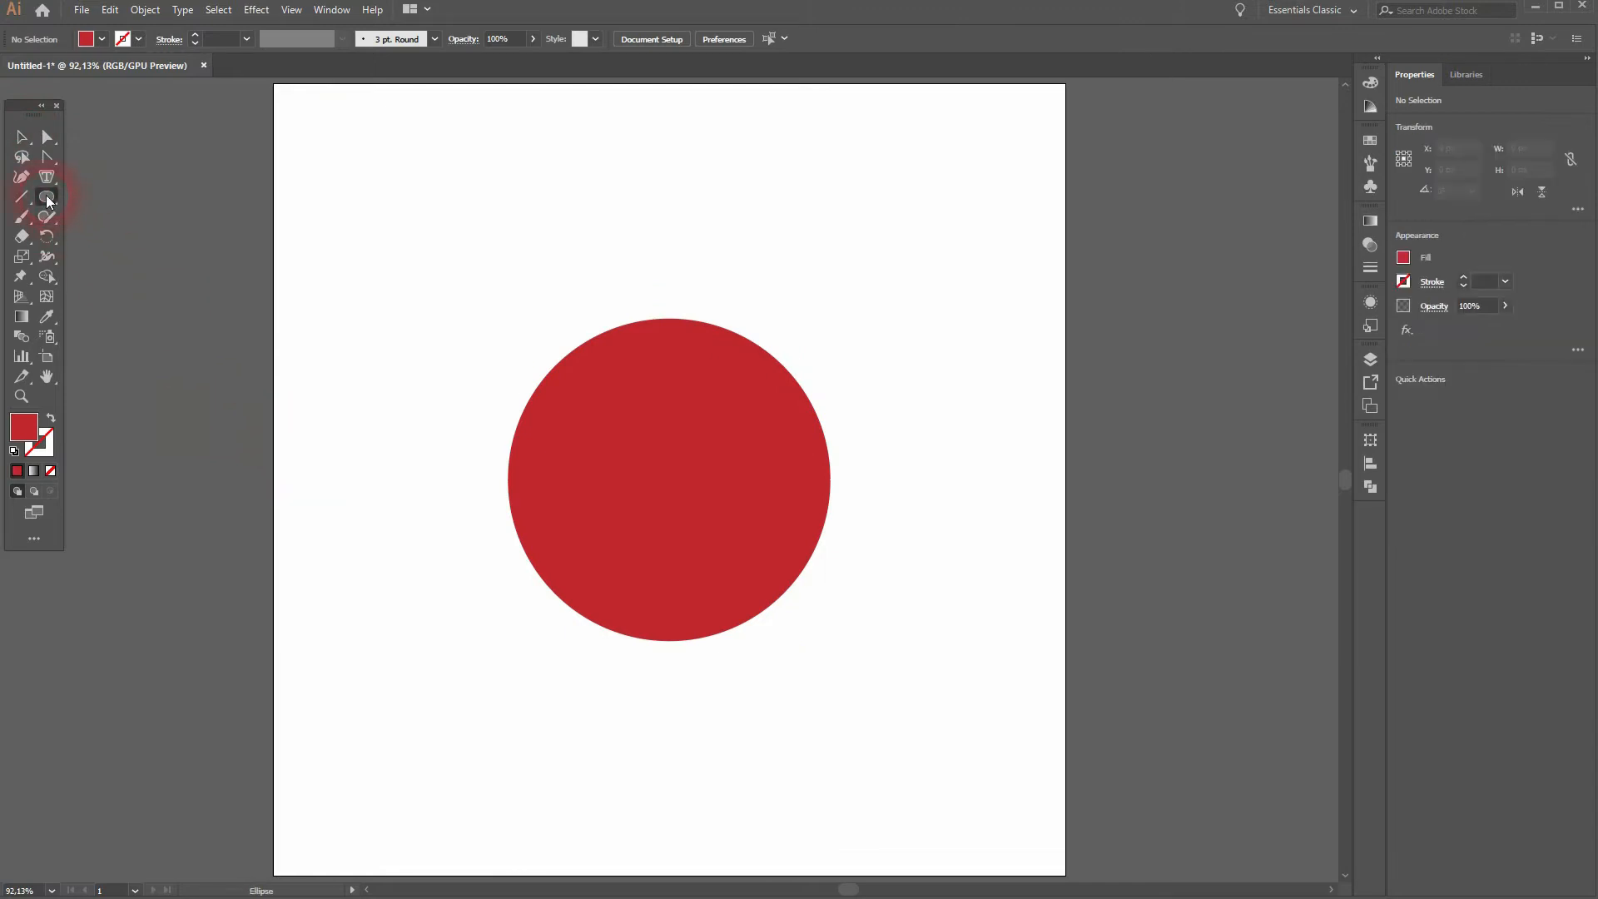
drag(336, 259, 401, 317)
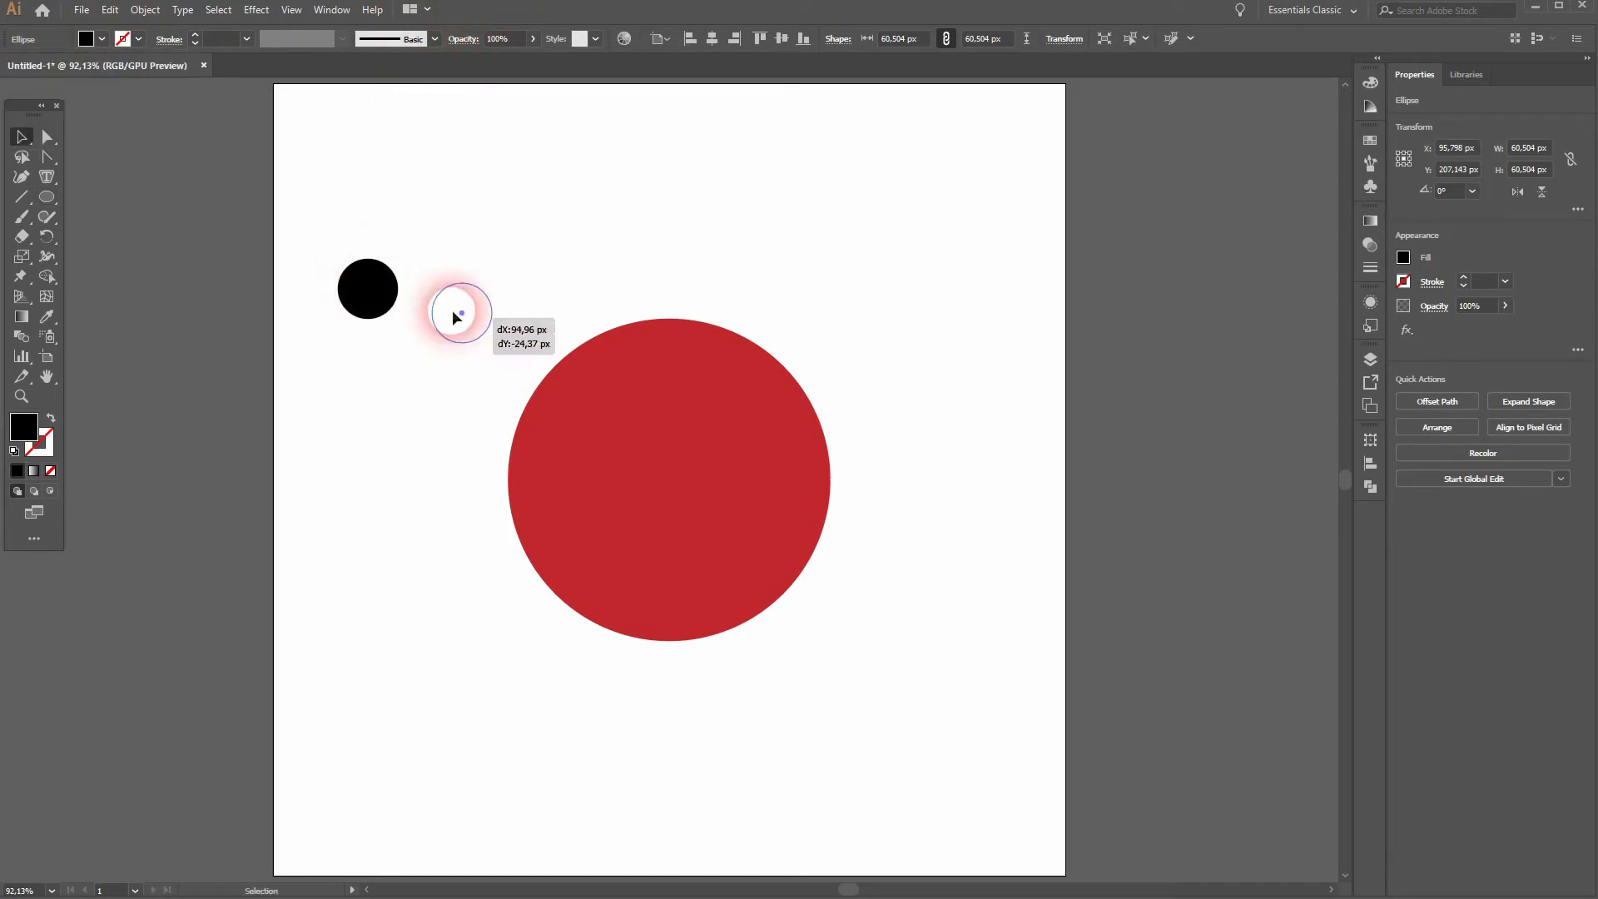
drag(453, 311, 734, 476)
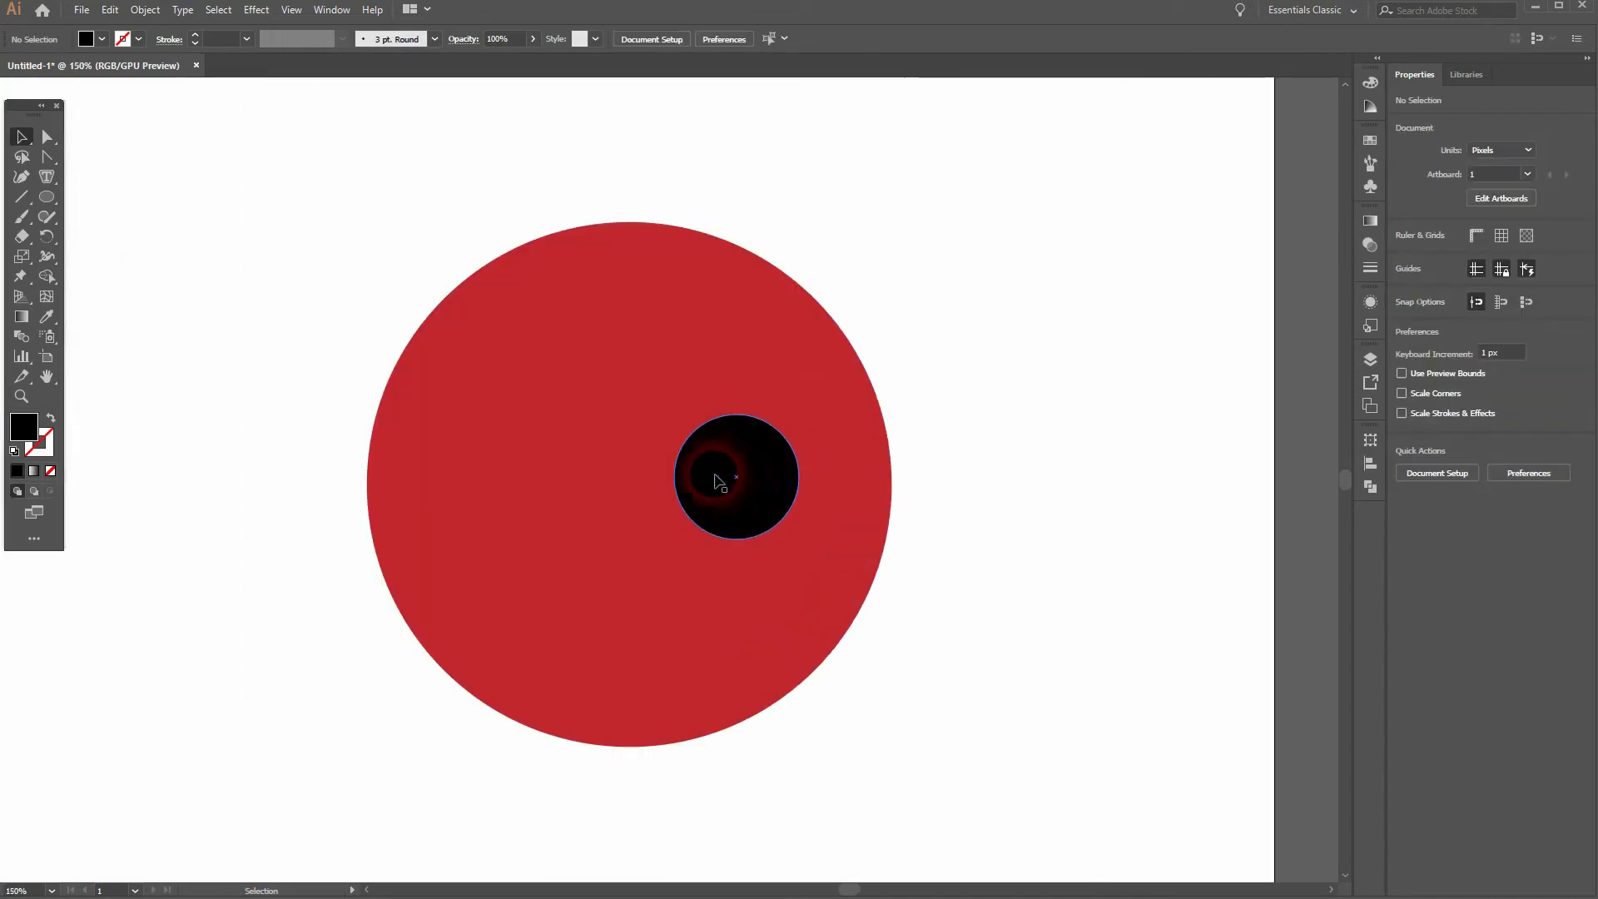
Step: Draw a horizontal mouth line low on the face with a black 10 pt stroke
click(22, 196)
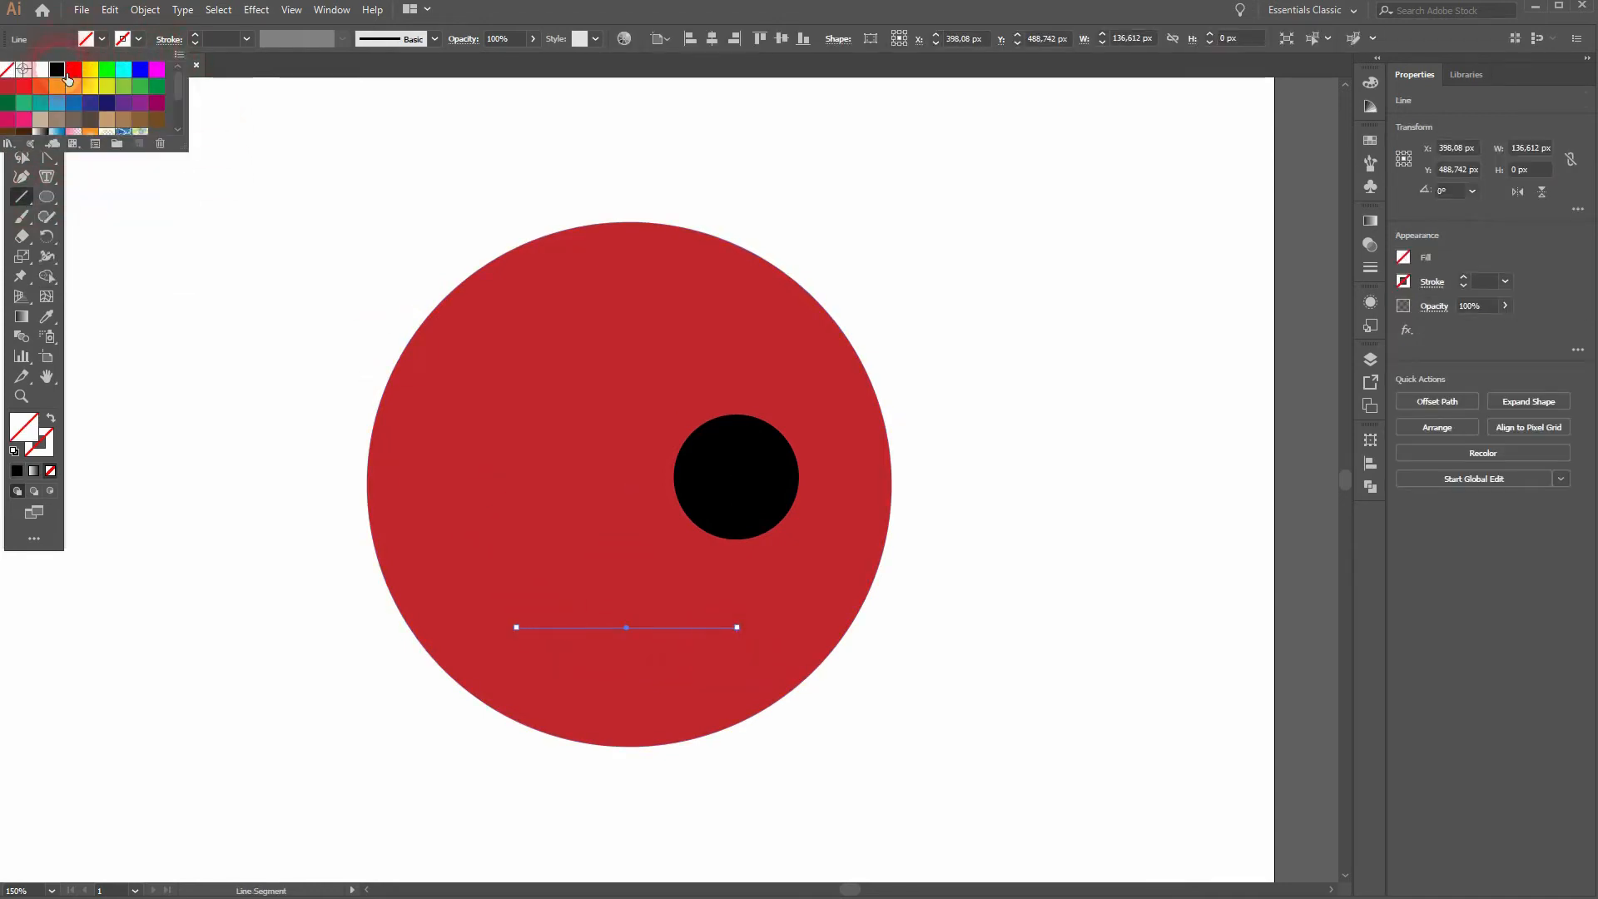
click(198, 38)
text(10)
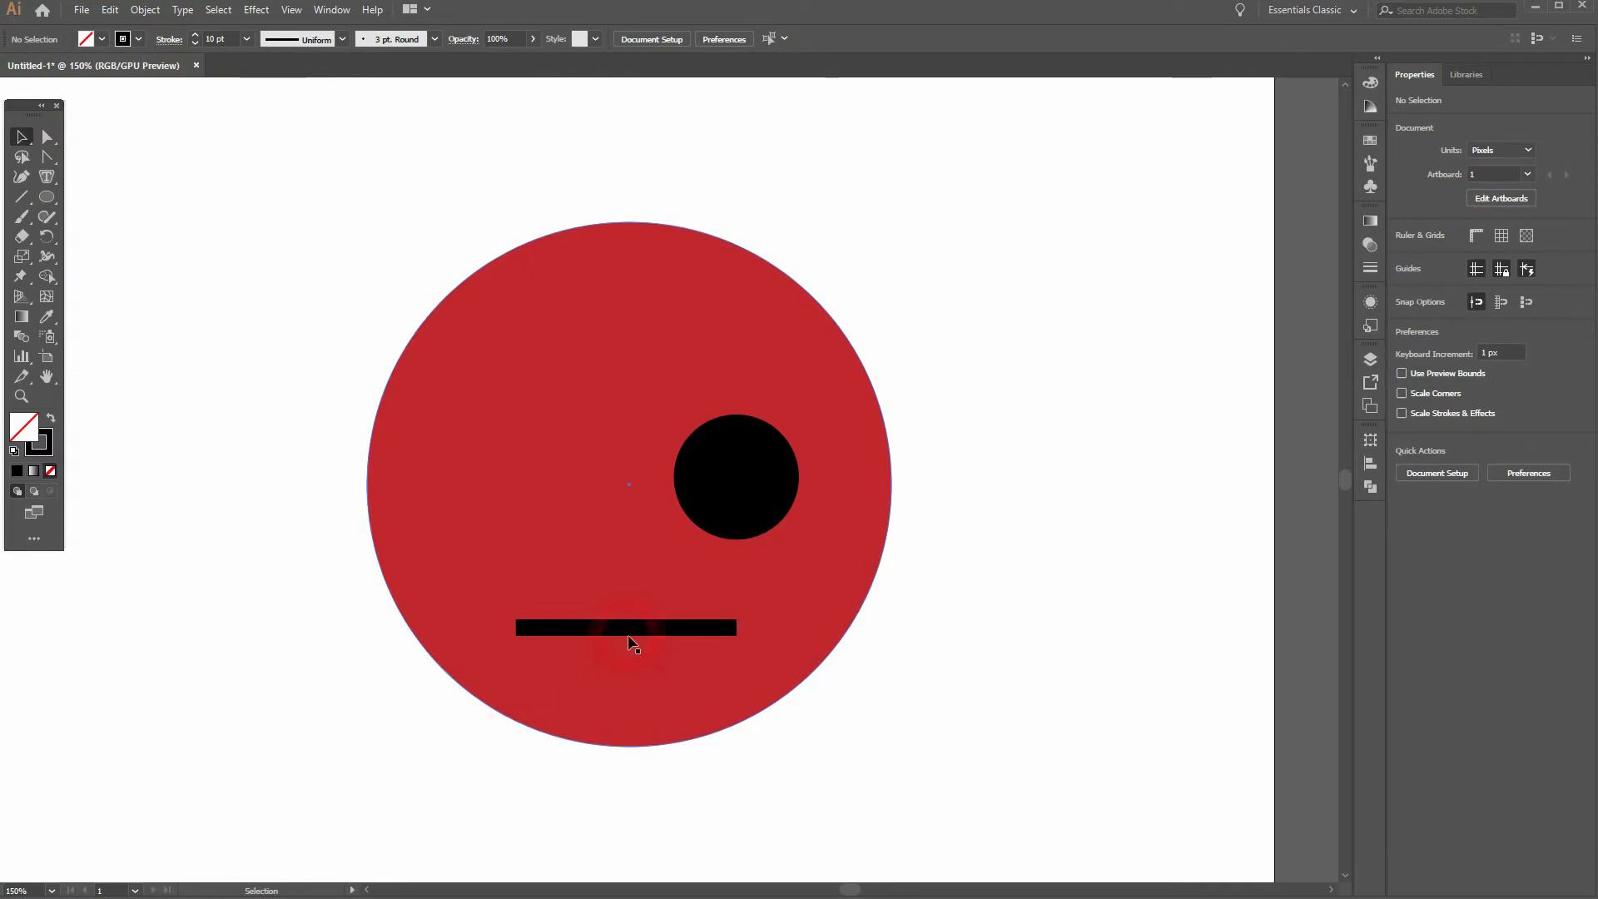
click(625, 627)
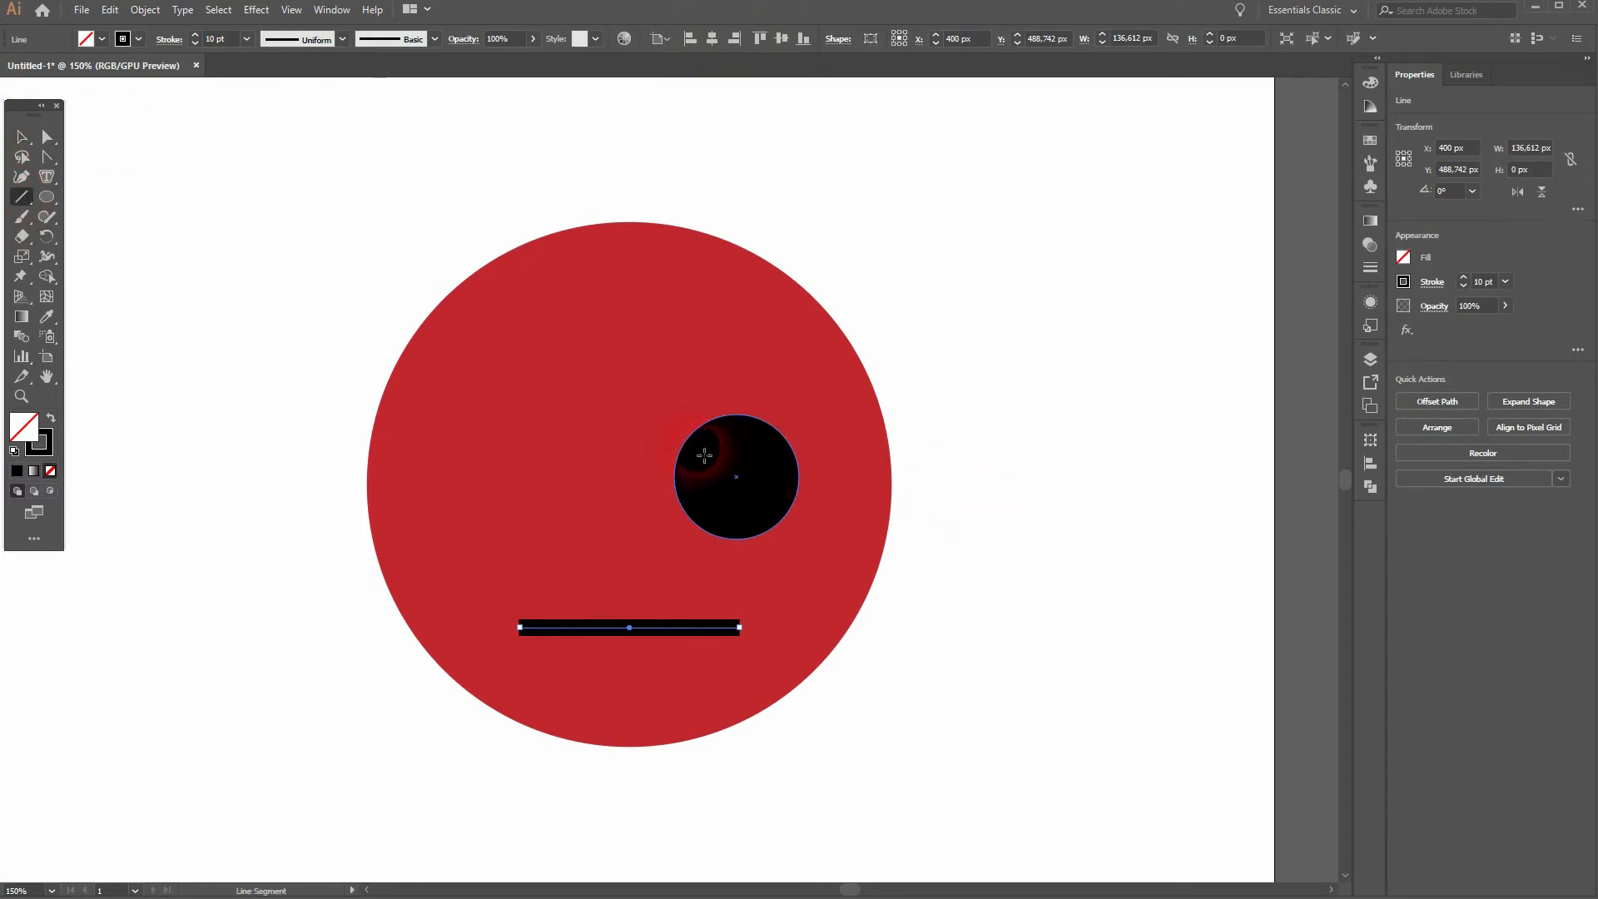
Step: Draw a slanted black 10 pt eyebrow line just above the eye, then deselect
drag(703, 456, 770, 395)
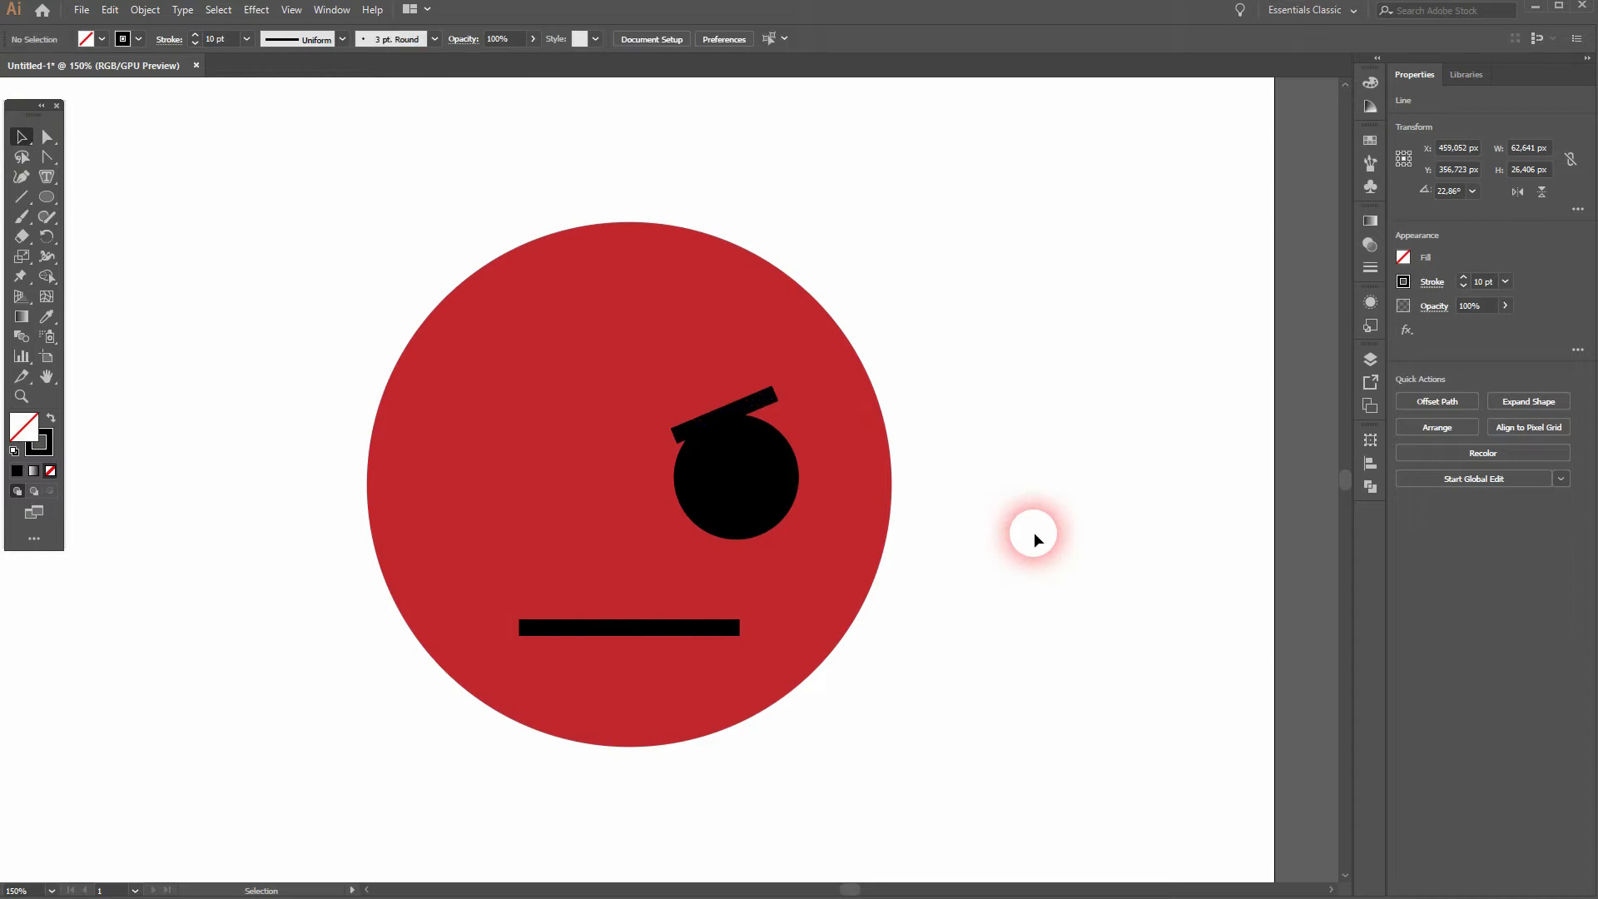
click(1038, 538)
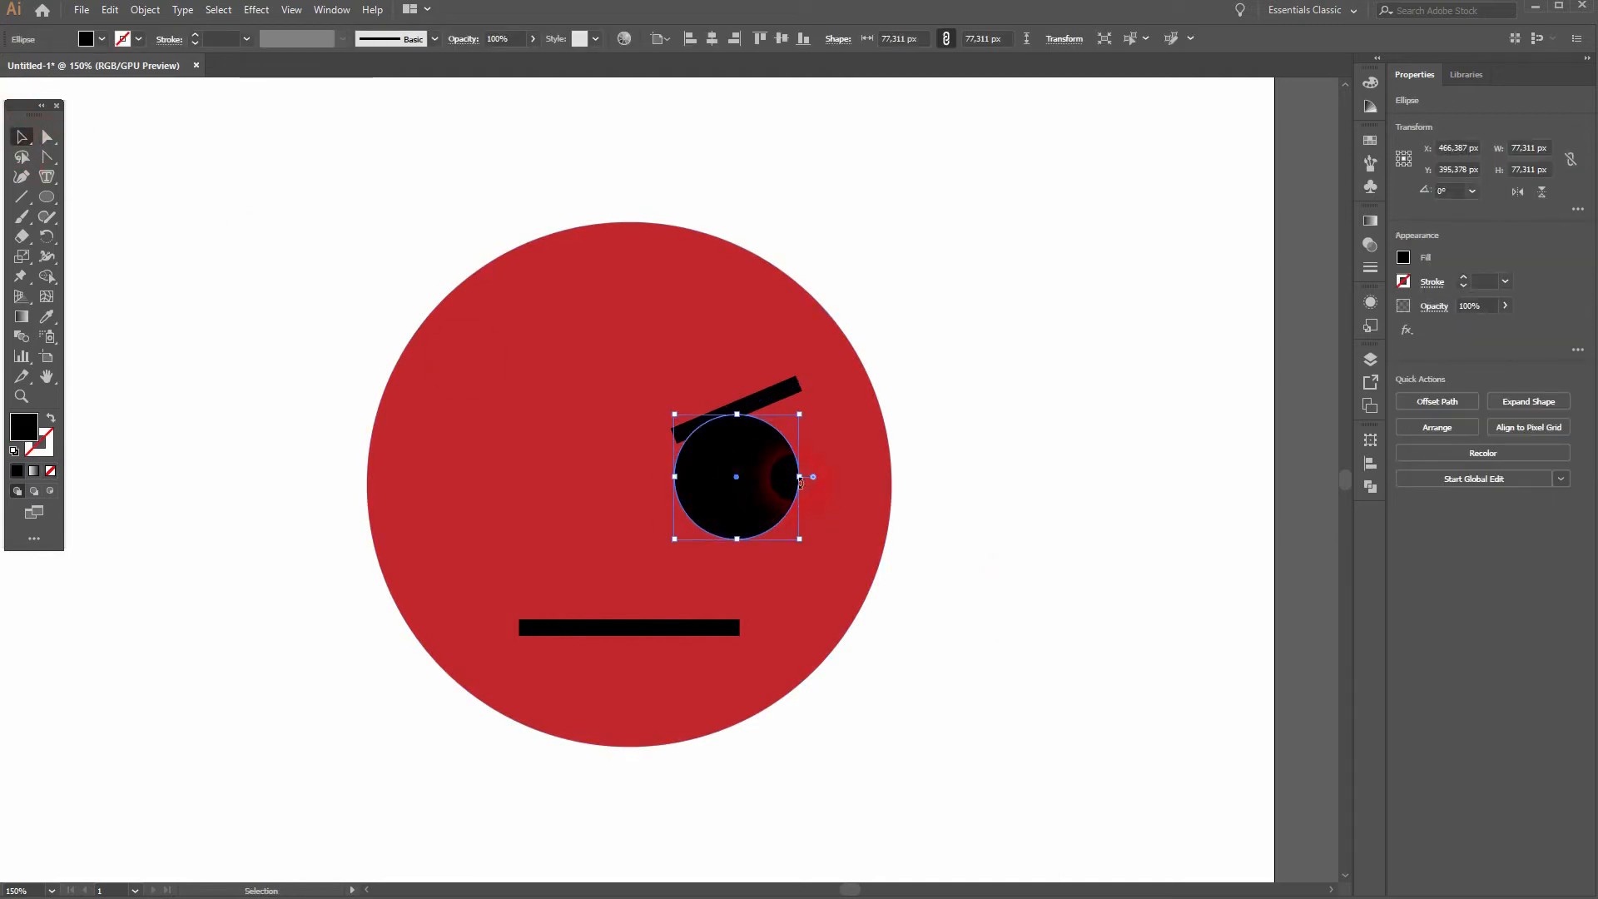
Step: Stretch the black eye circle into a taller, narrower vertical oval
drag(798, 478, 783, 477)
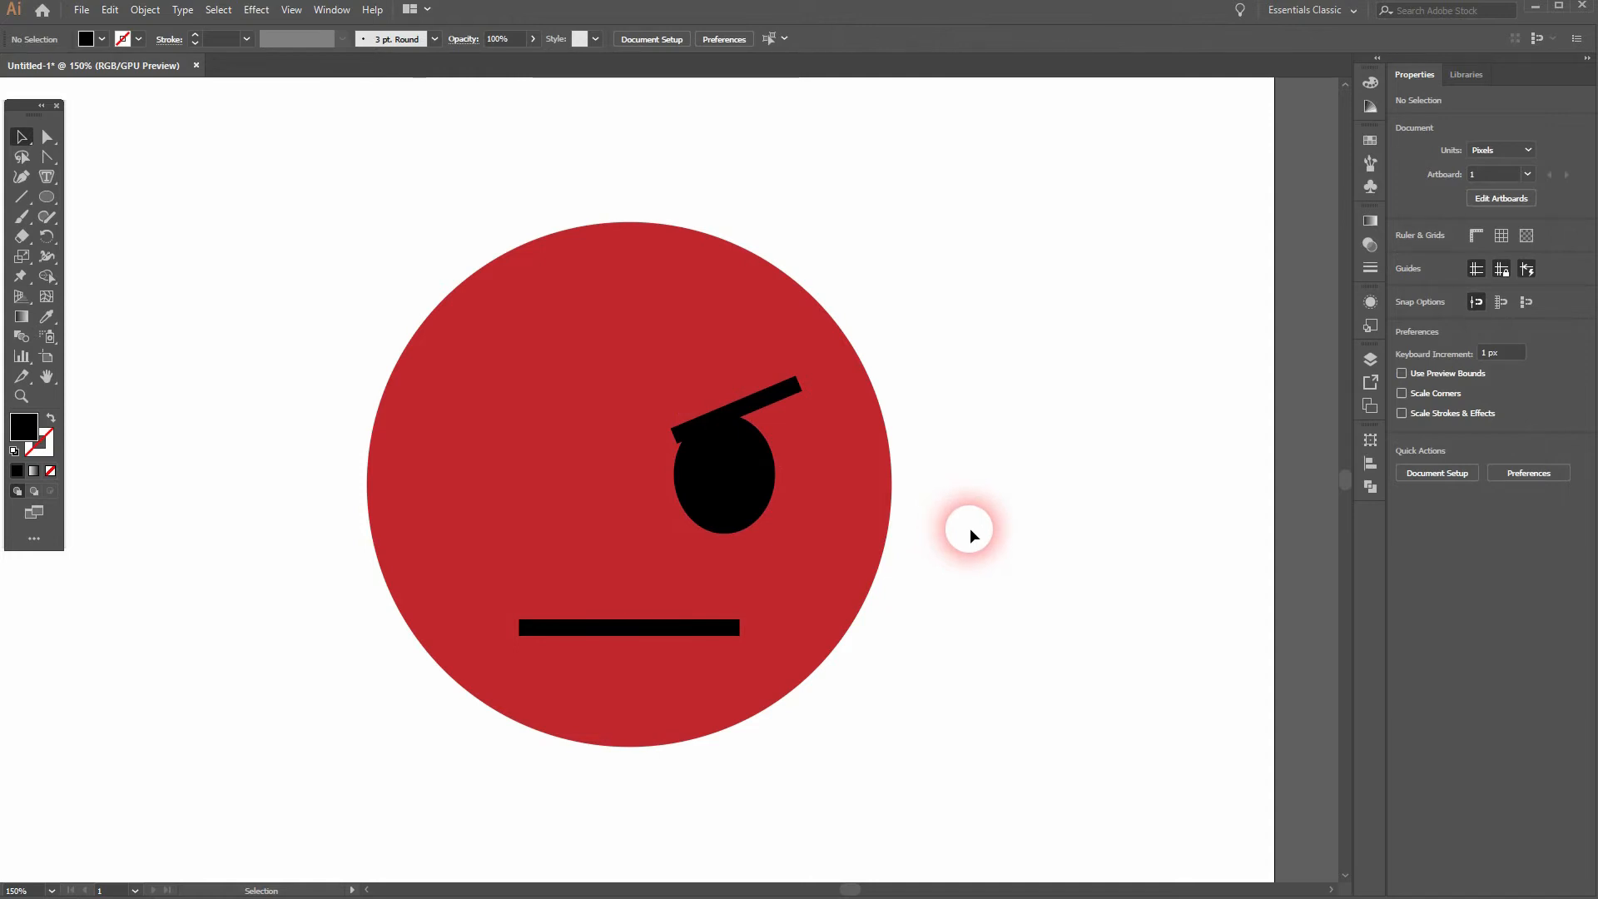
mouse_move(86, 225)
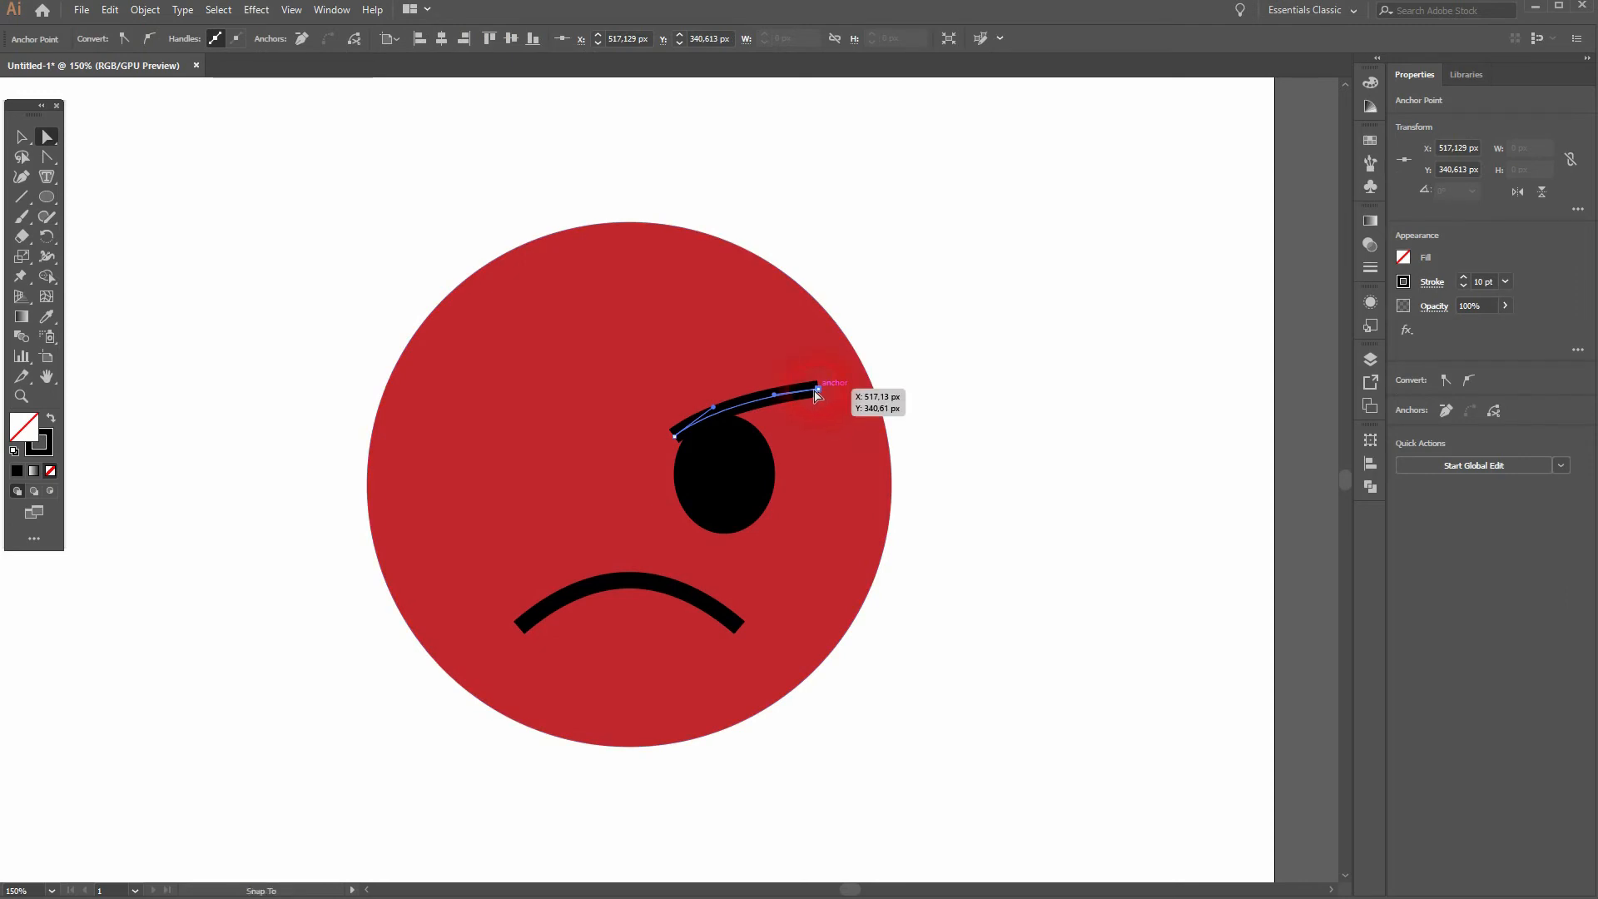
Step: Bend the eyebrow into a slanted arc, pulling its inner end down over the eye
drag(816, 396, 677, 442)
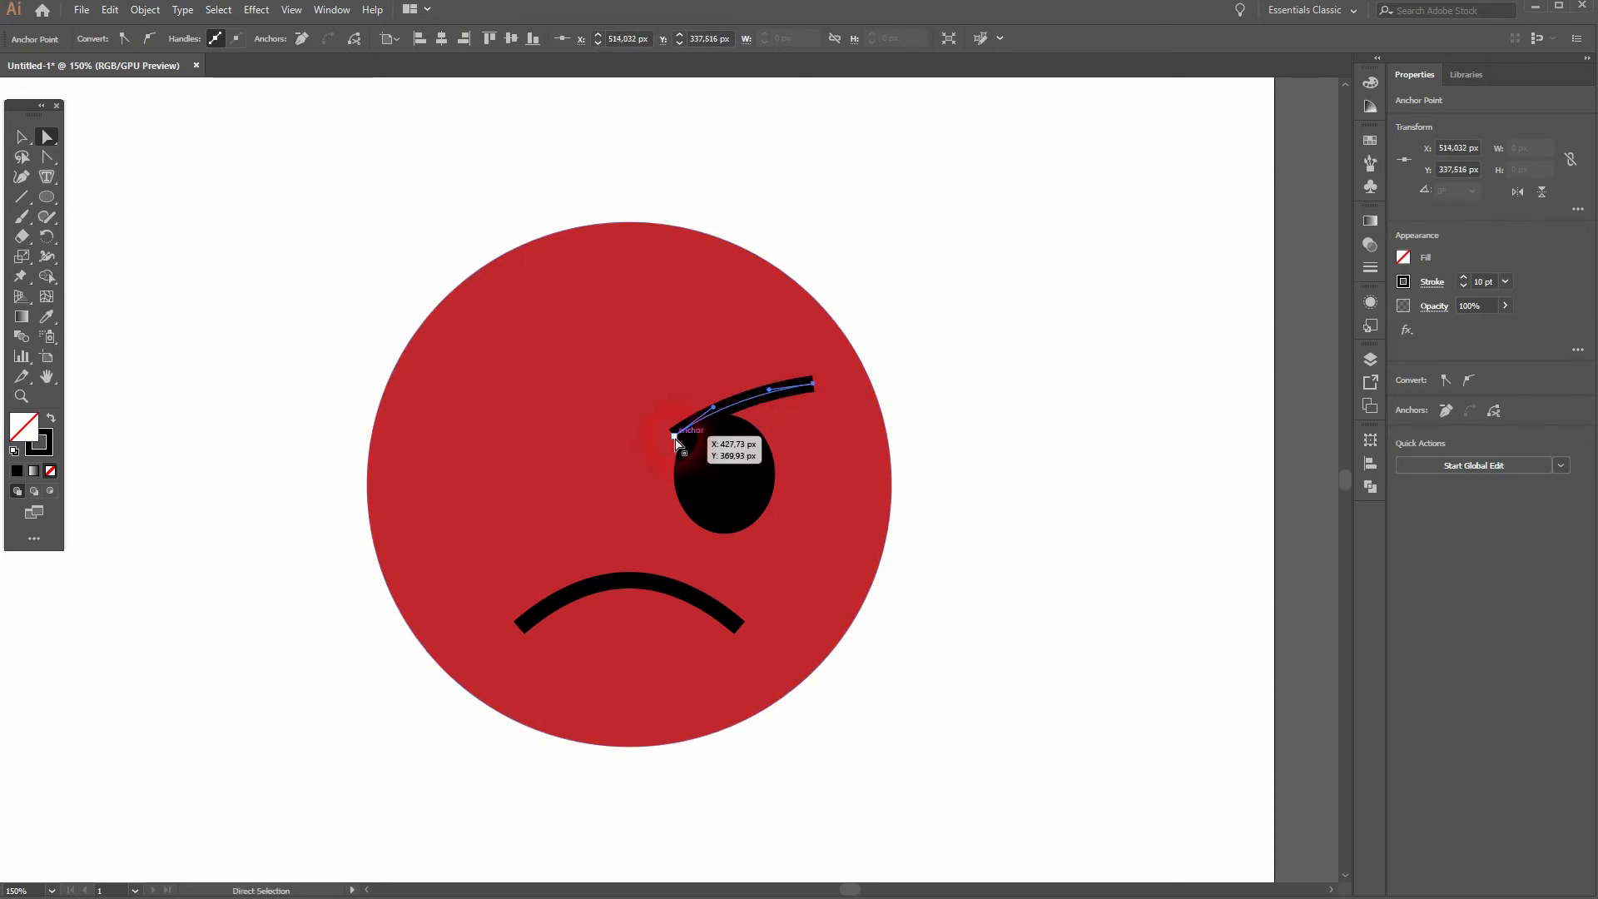
drag(677, 442, 759, 471)
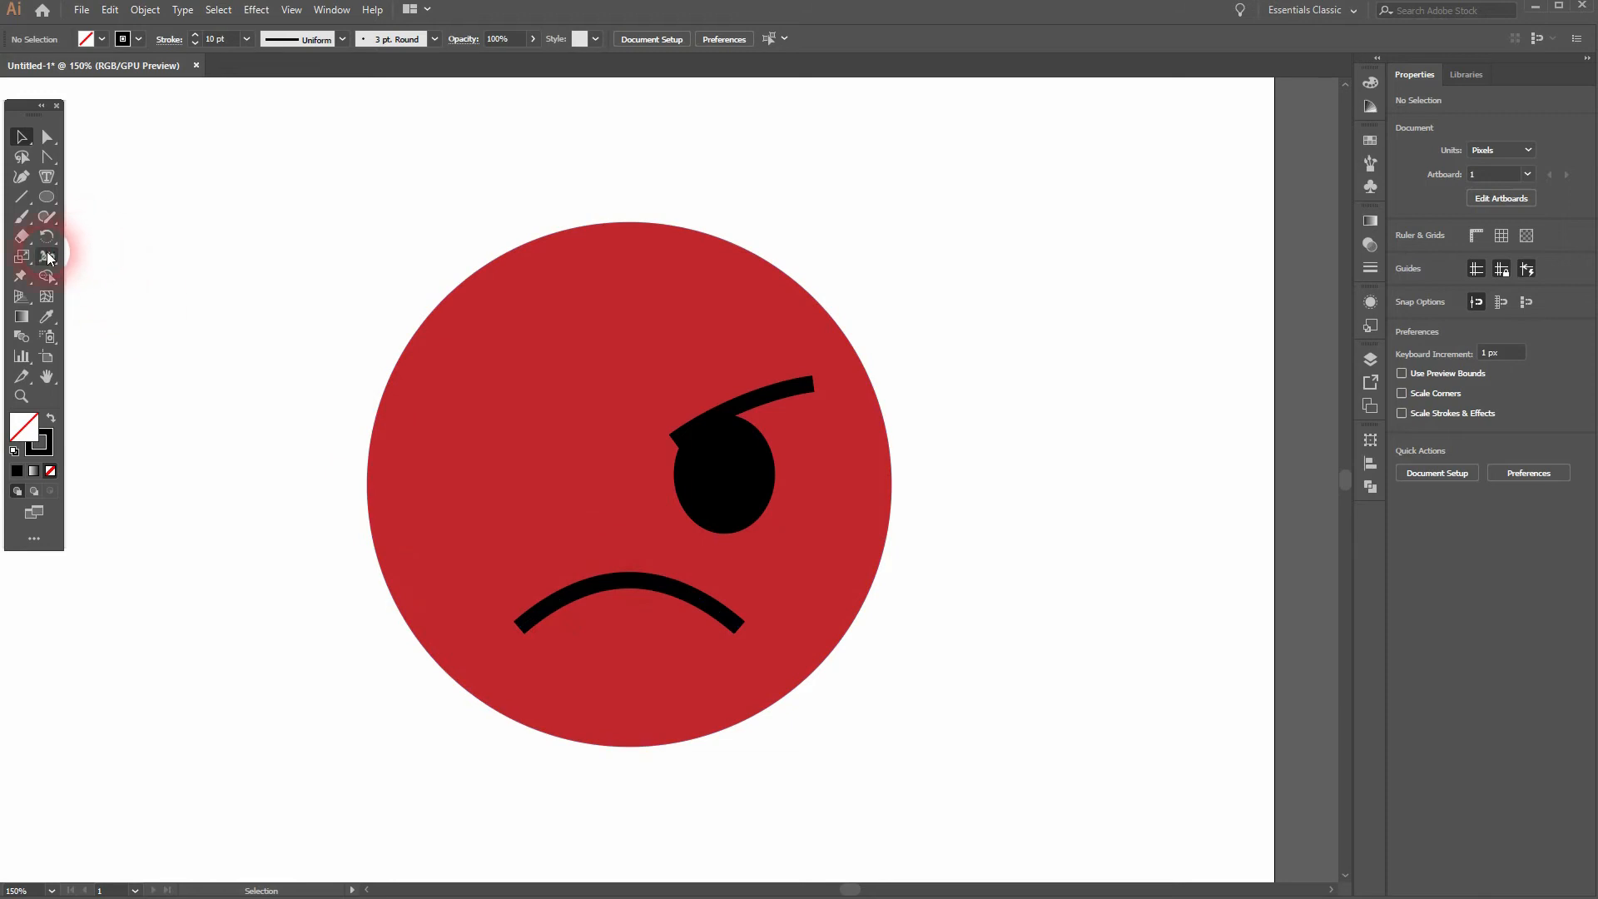
Step: Widen the middle of the mouth stroke with the Width Tool so it tapers at both ends
click(47, 255)
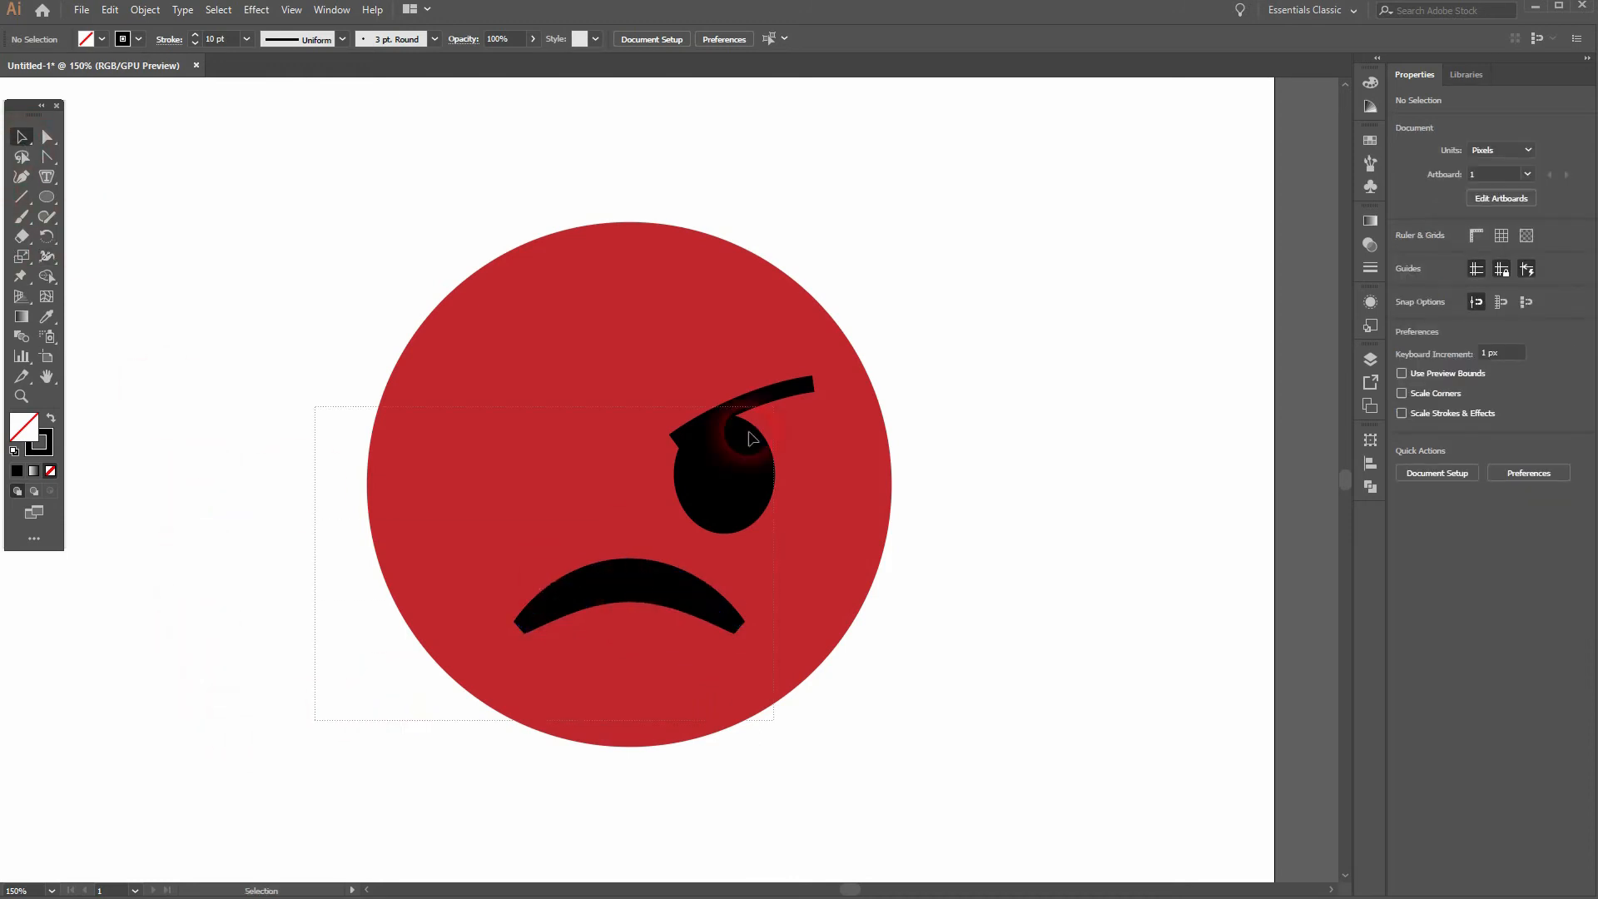
Step: Set the mouth and eyebrow strokes to Round Cap via Window > Stroke
click(331, 10)
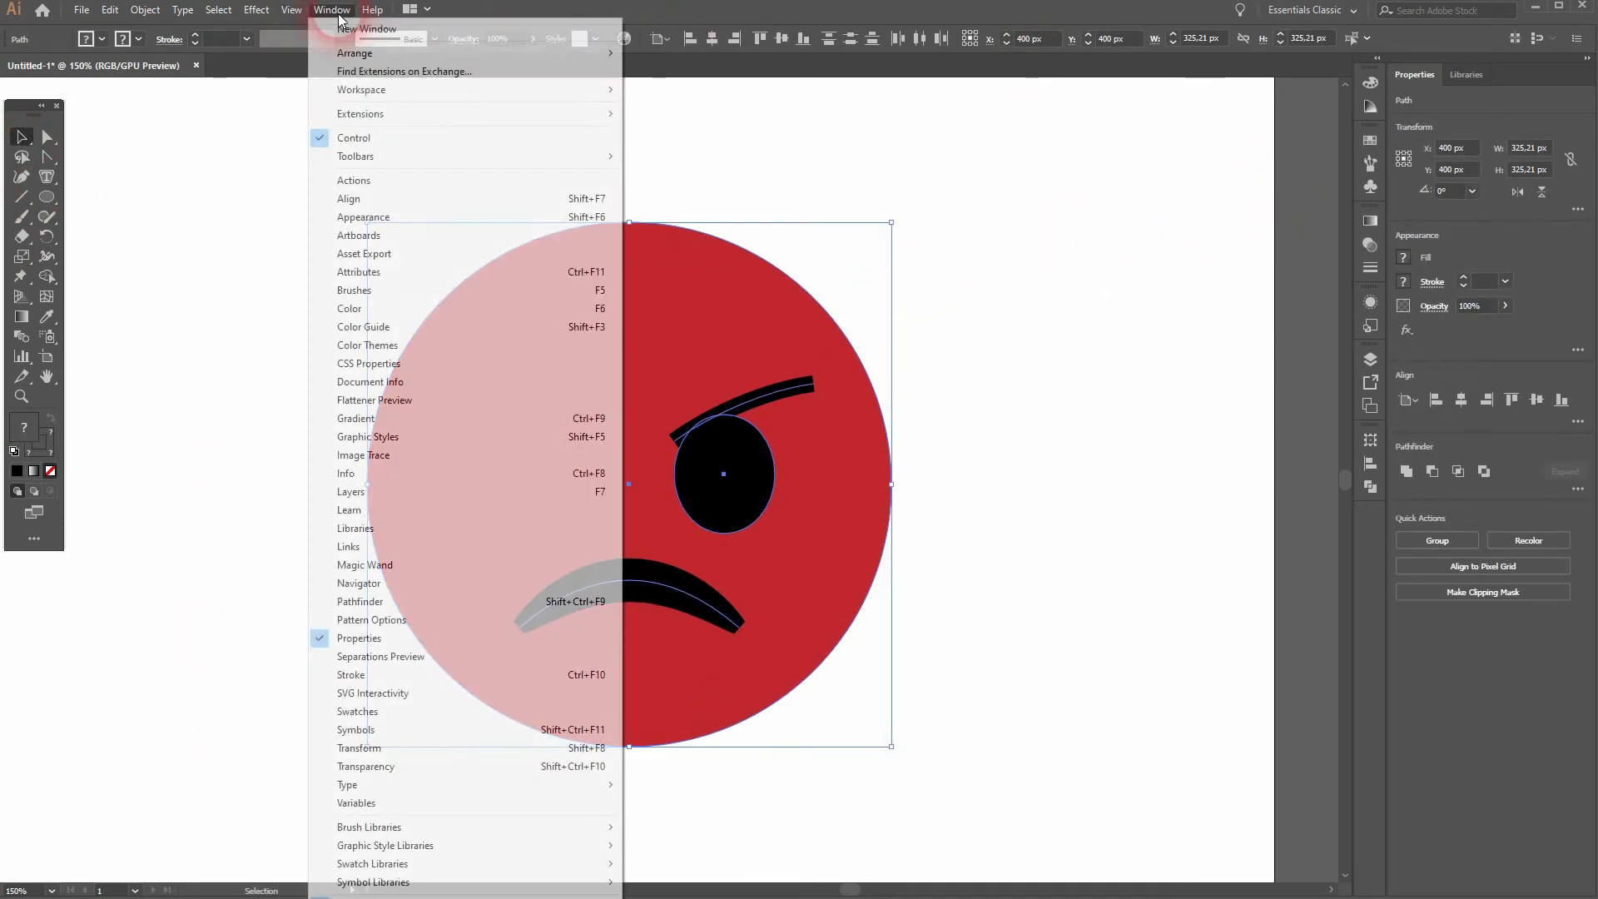
click(351, 674)
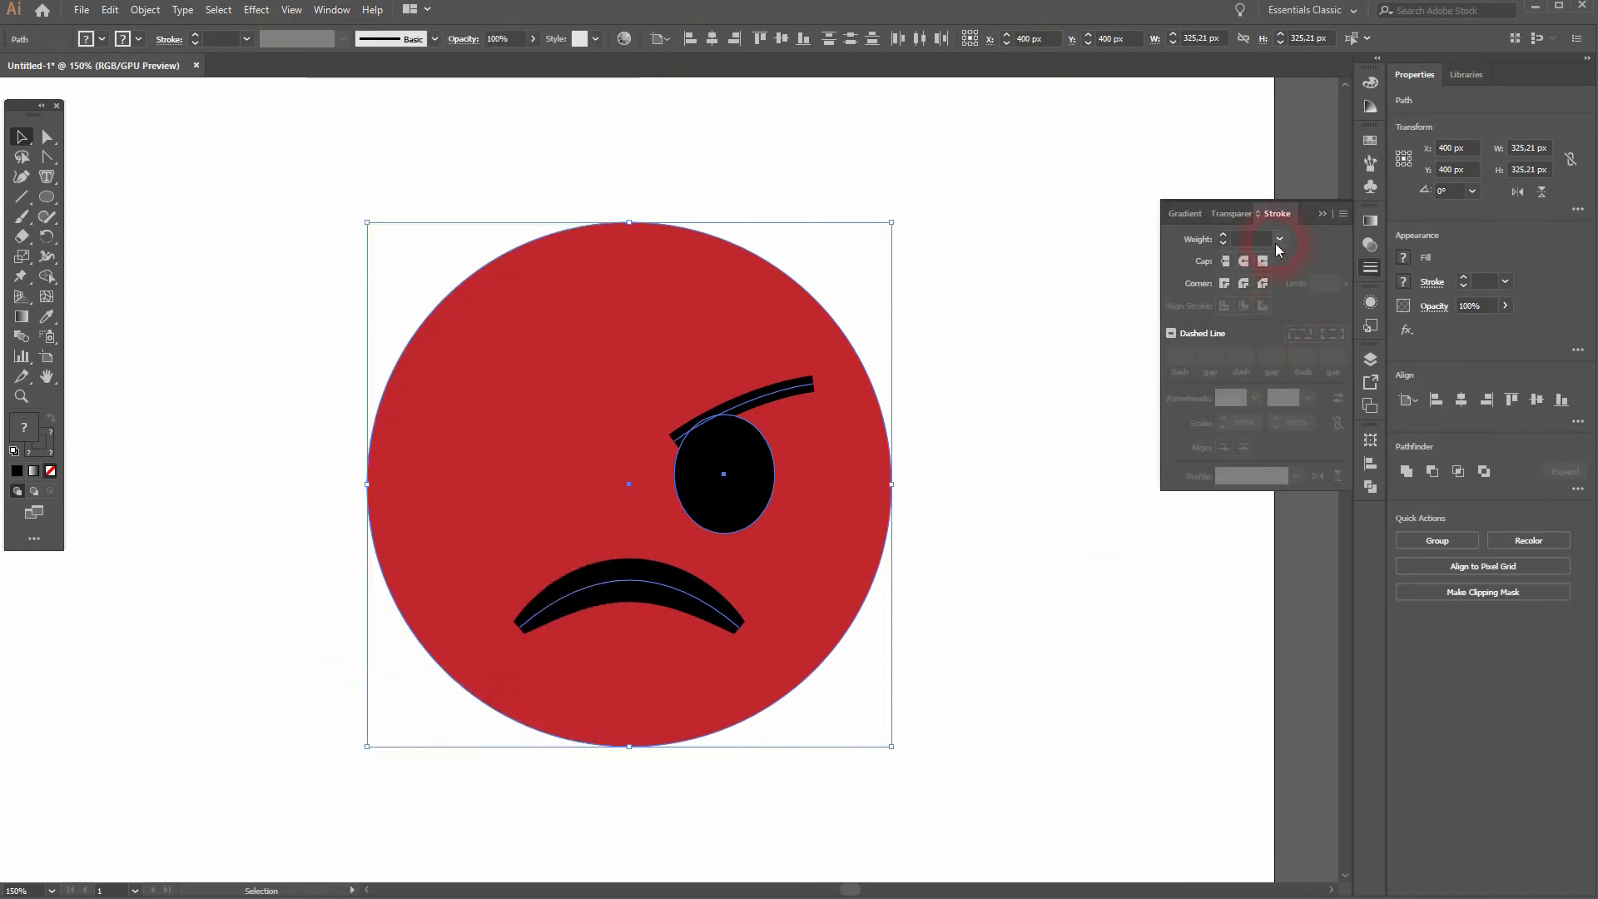
click(1286, 245)
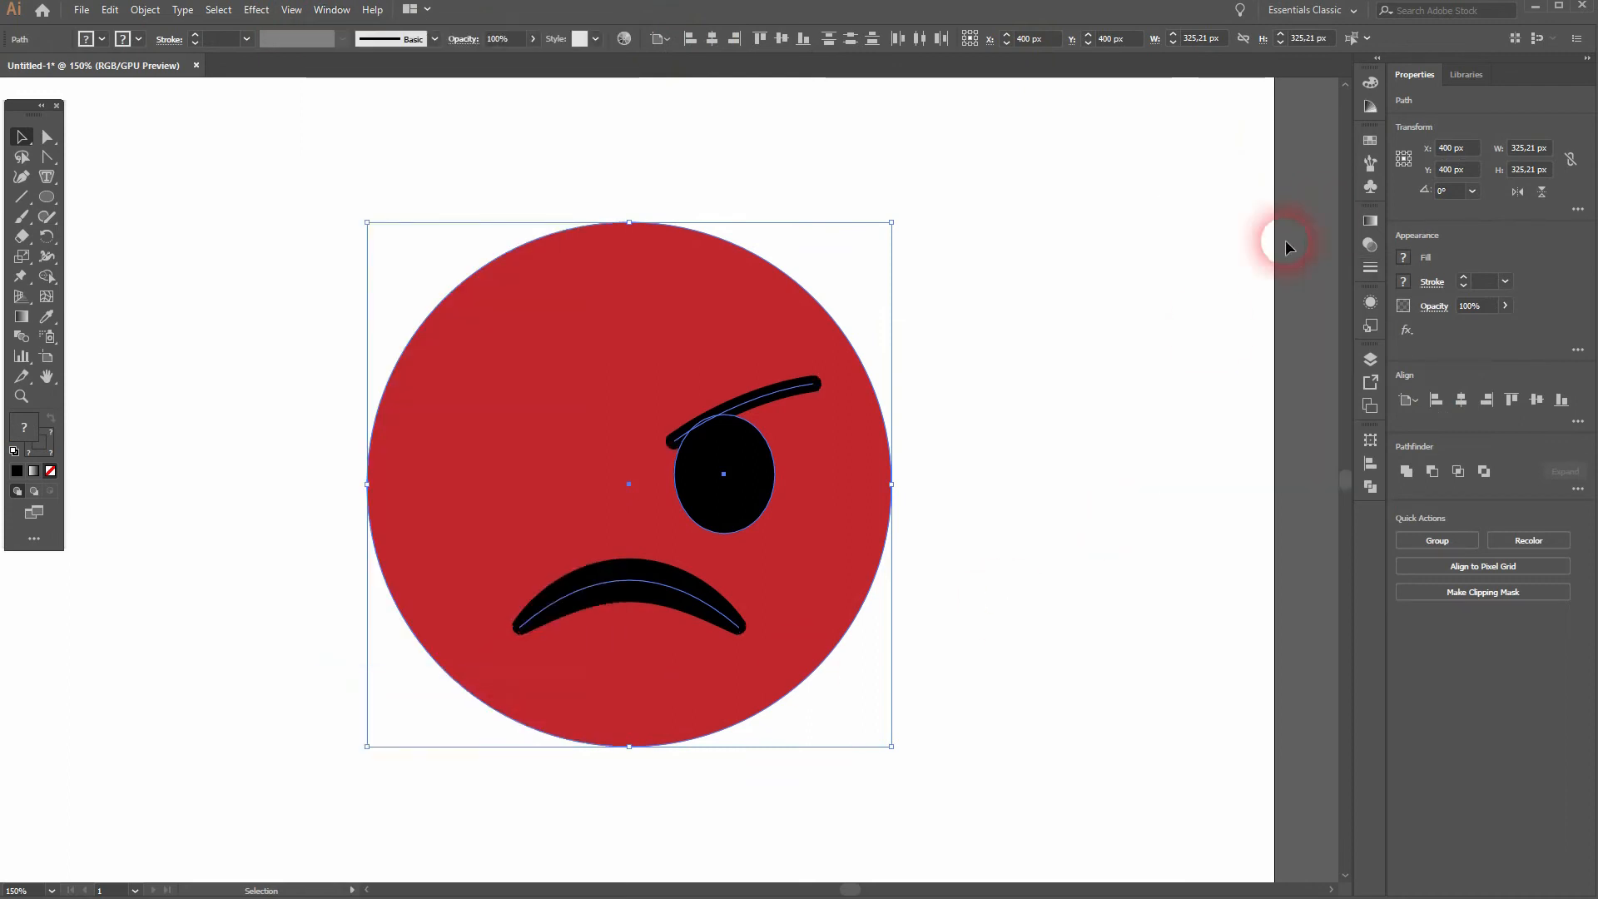
click(1061, 528)
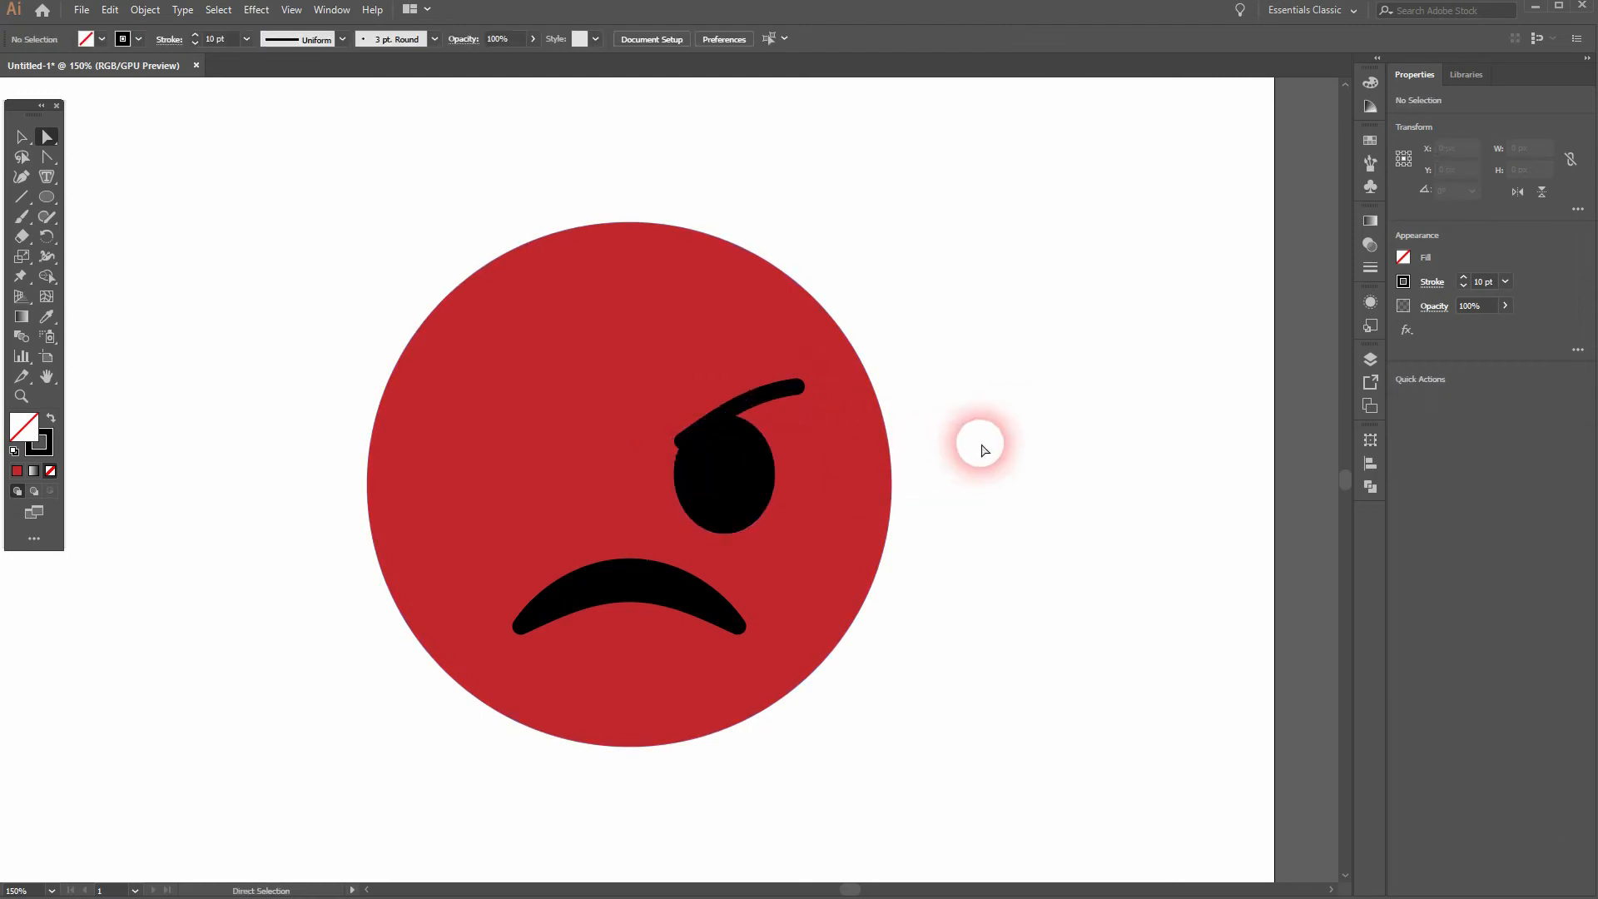
mouse_move(952, 434)
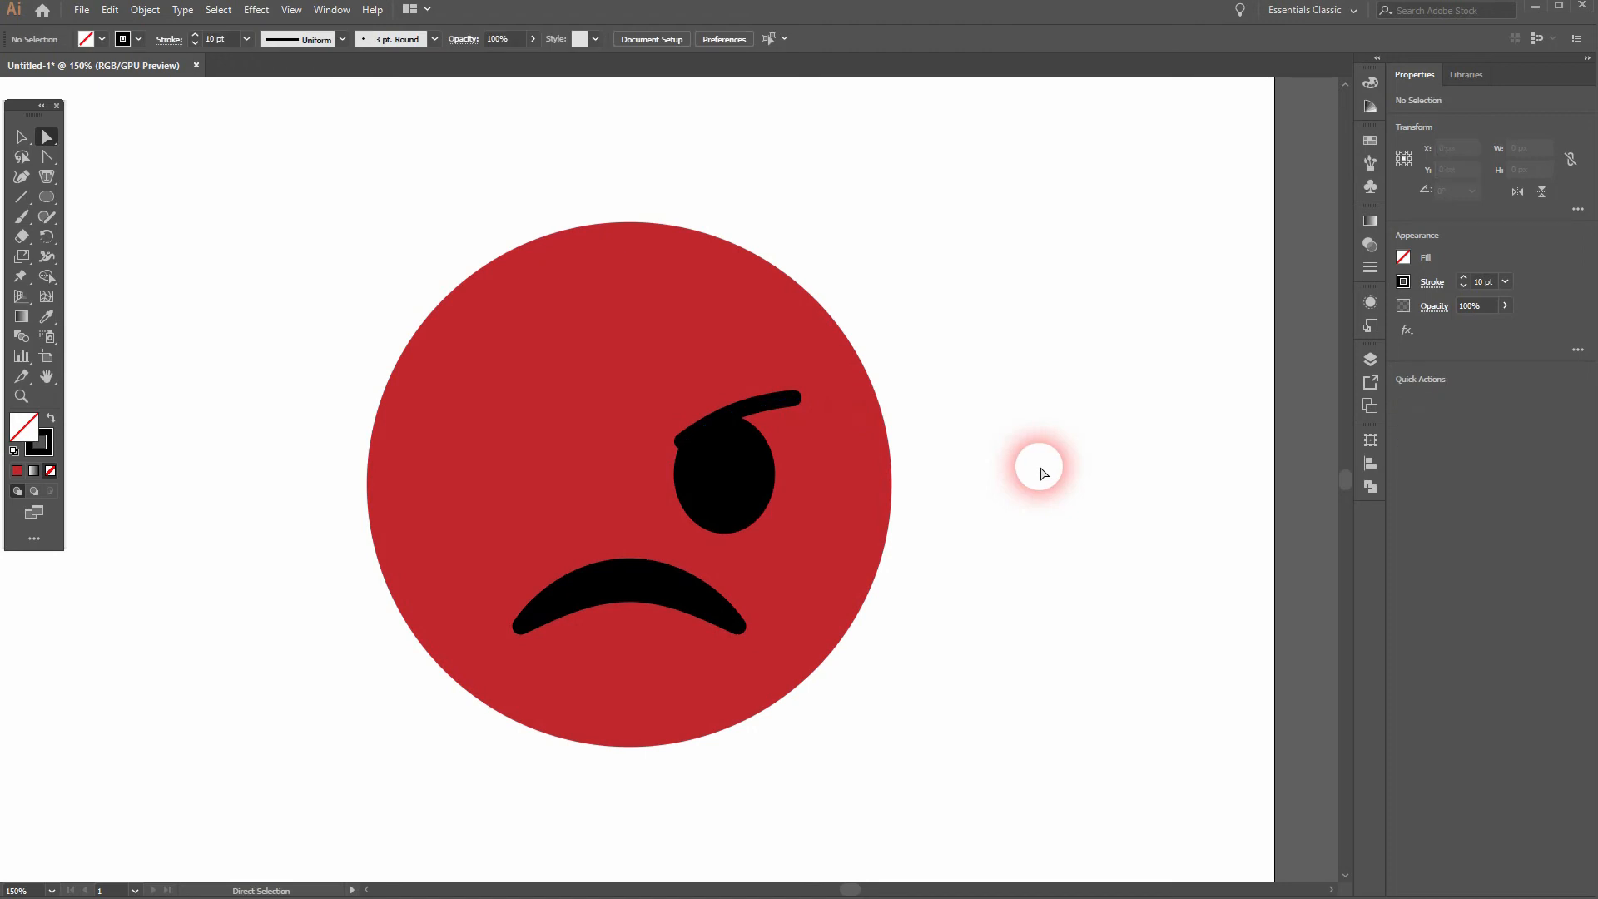
mouse_move(936, 462)
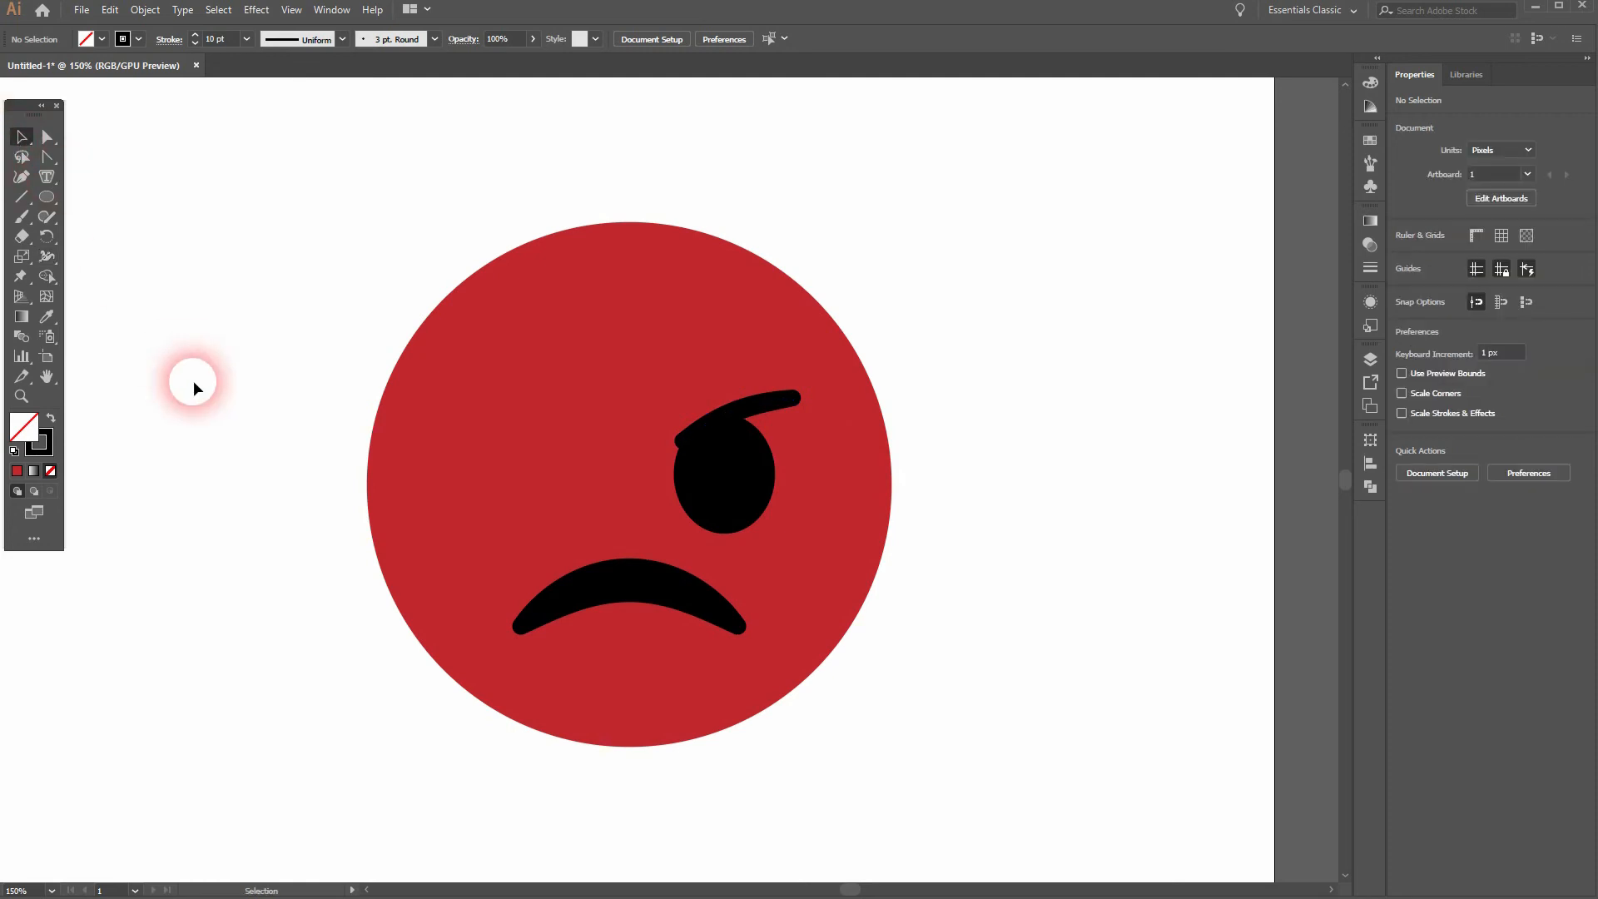
Step: Reflect-copy the eye and eyebrow vertically and move the copy to the face's left side
click(724, 476)
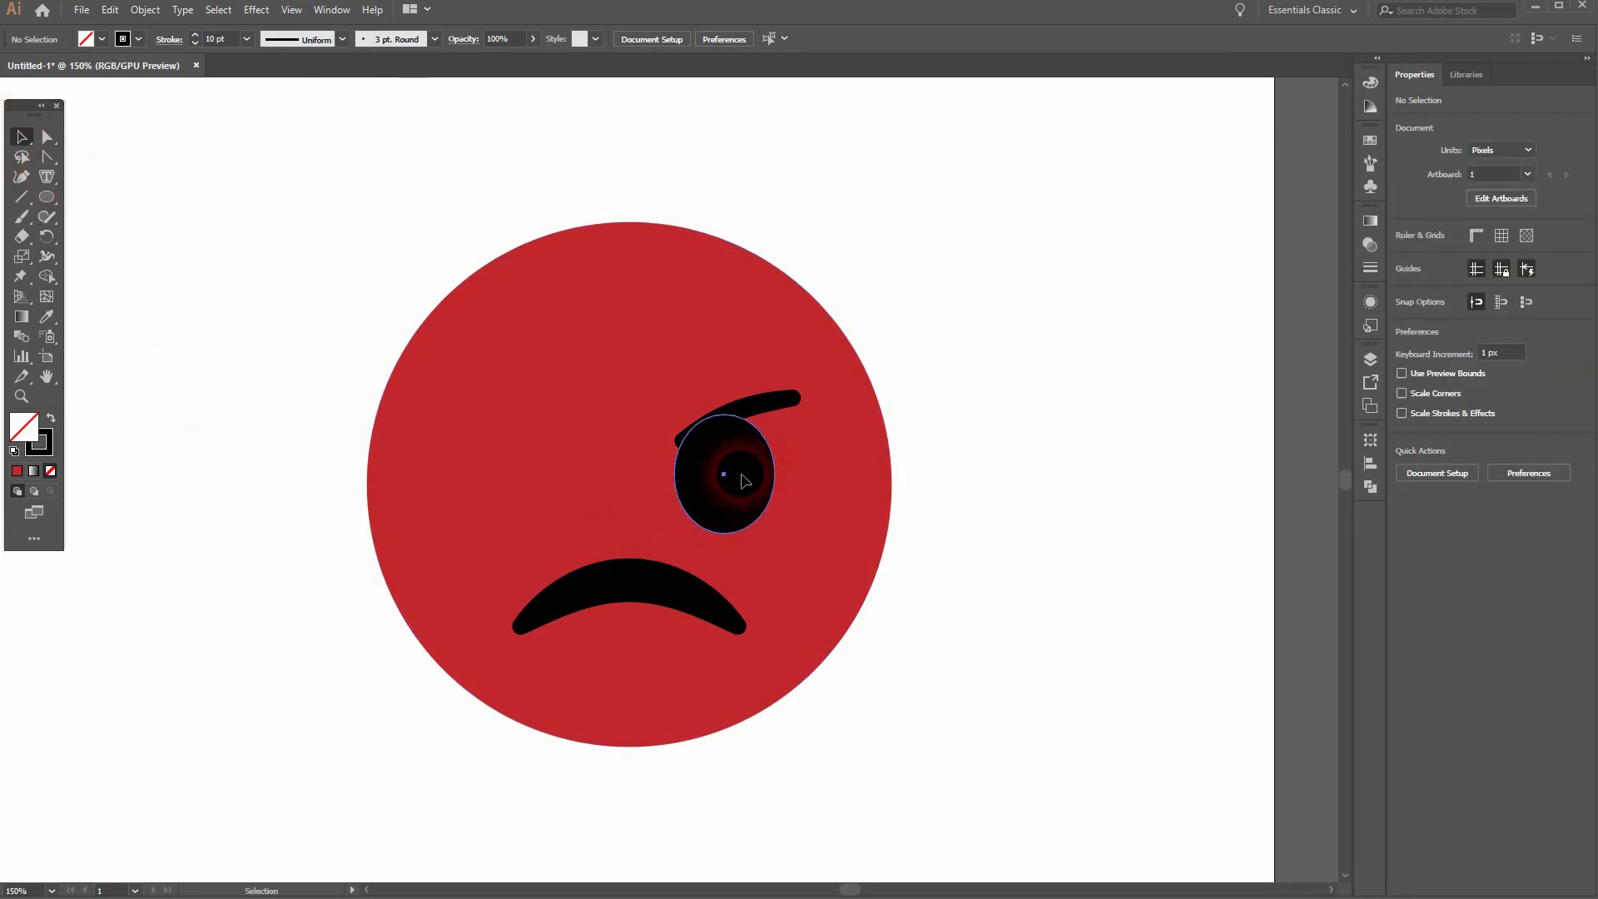
click(726, 465)
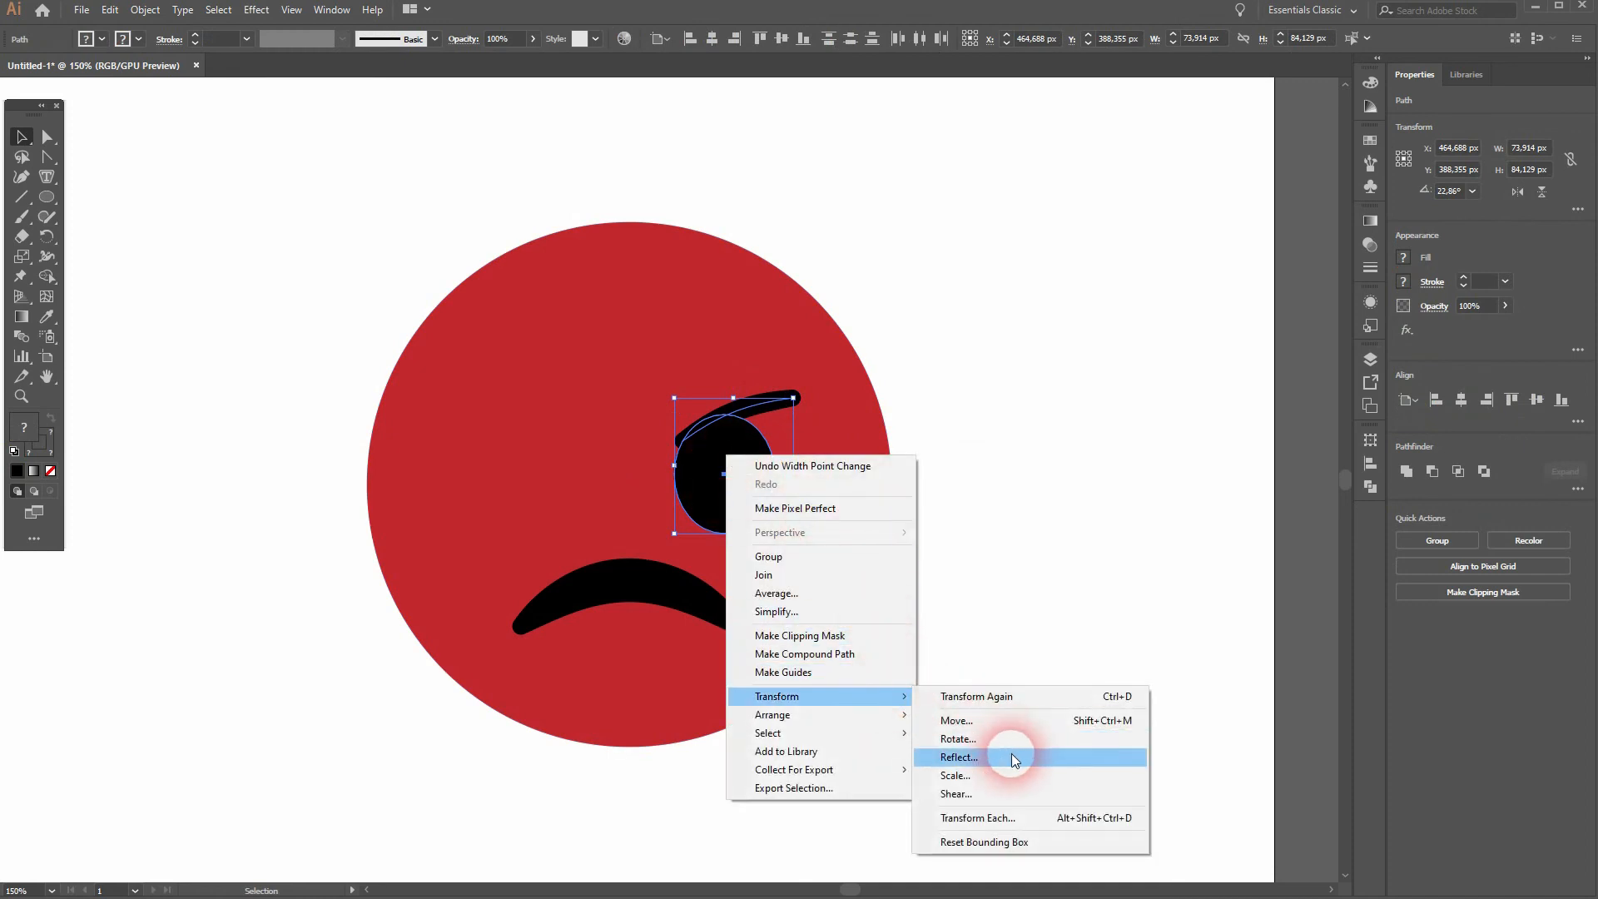
click(959, 757)
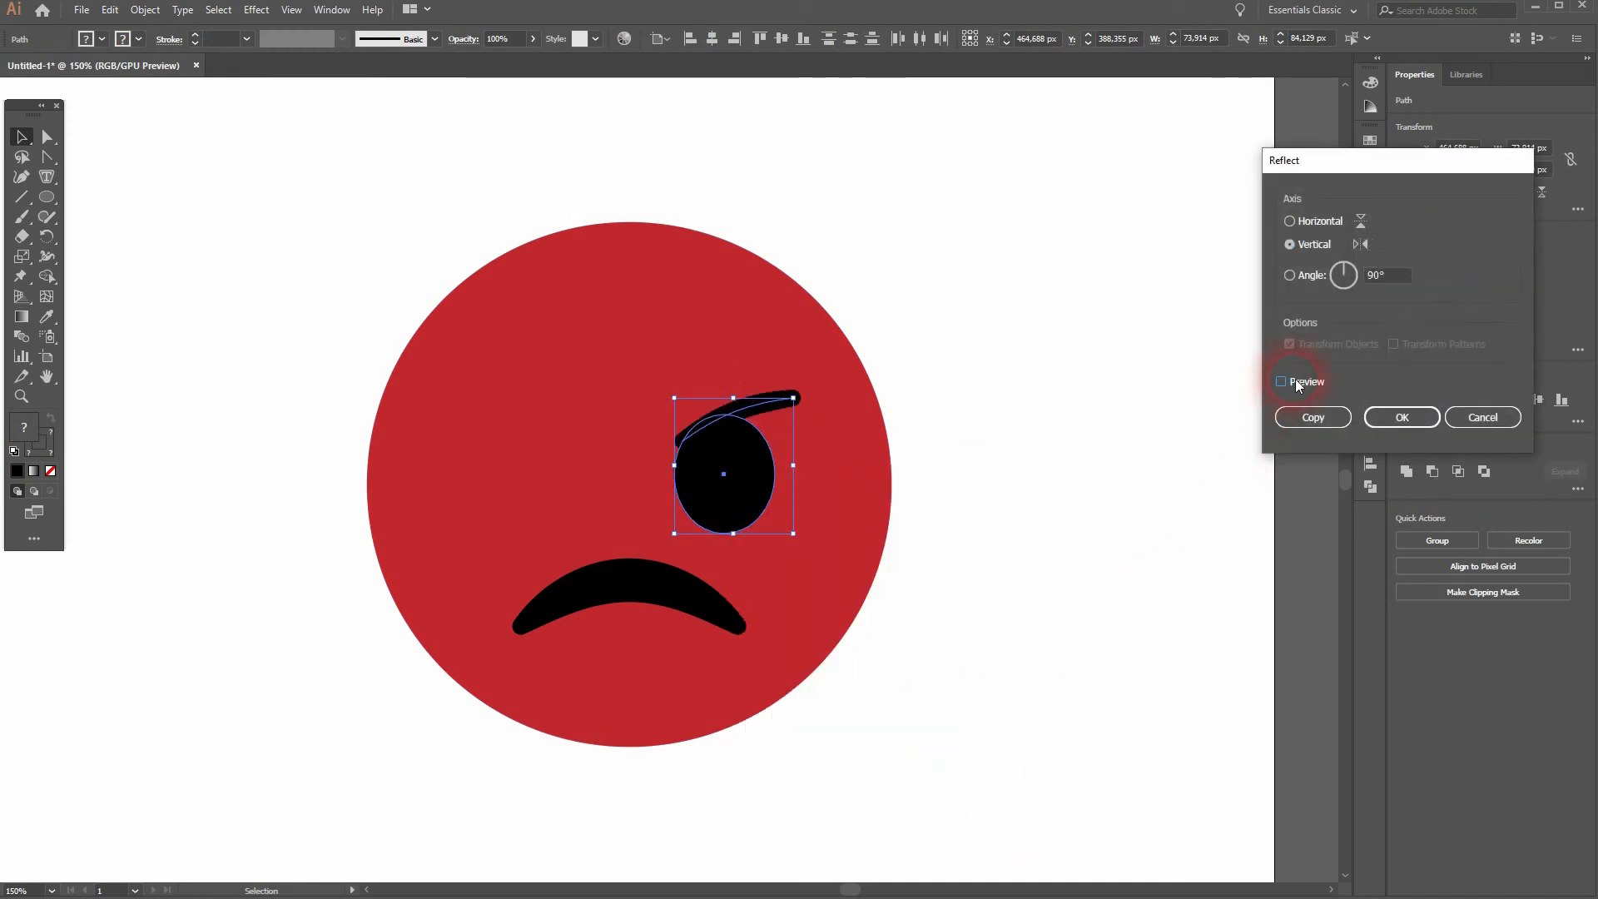
click(1281, 381)
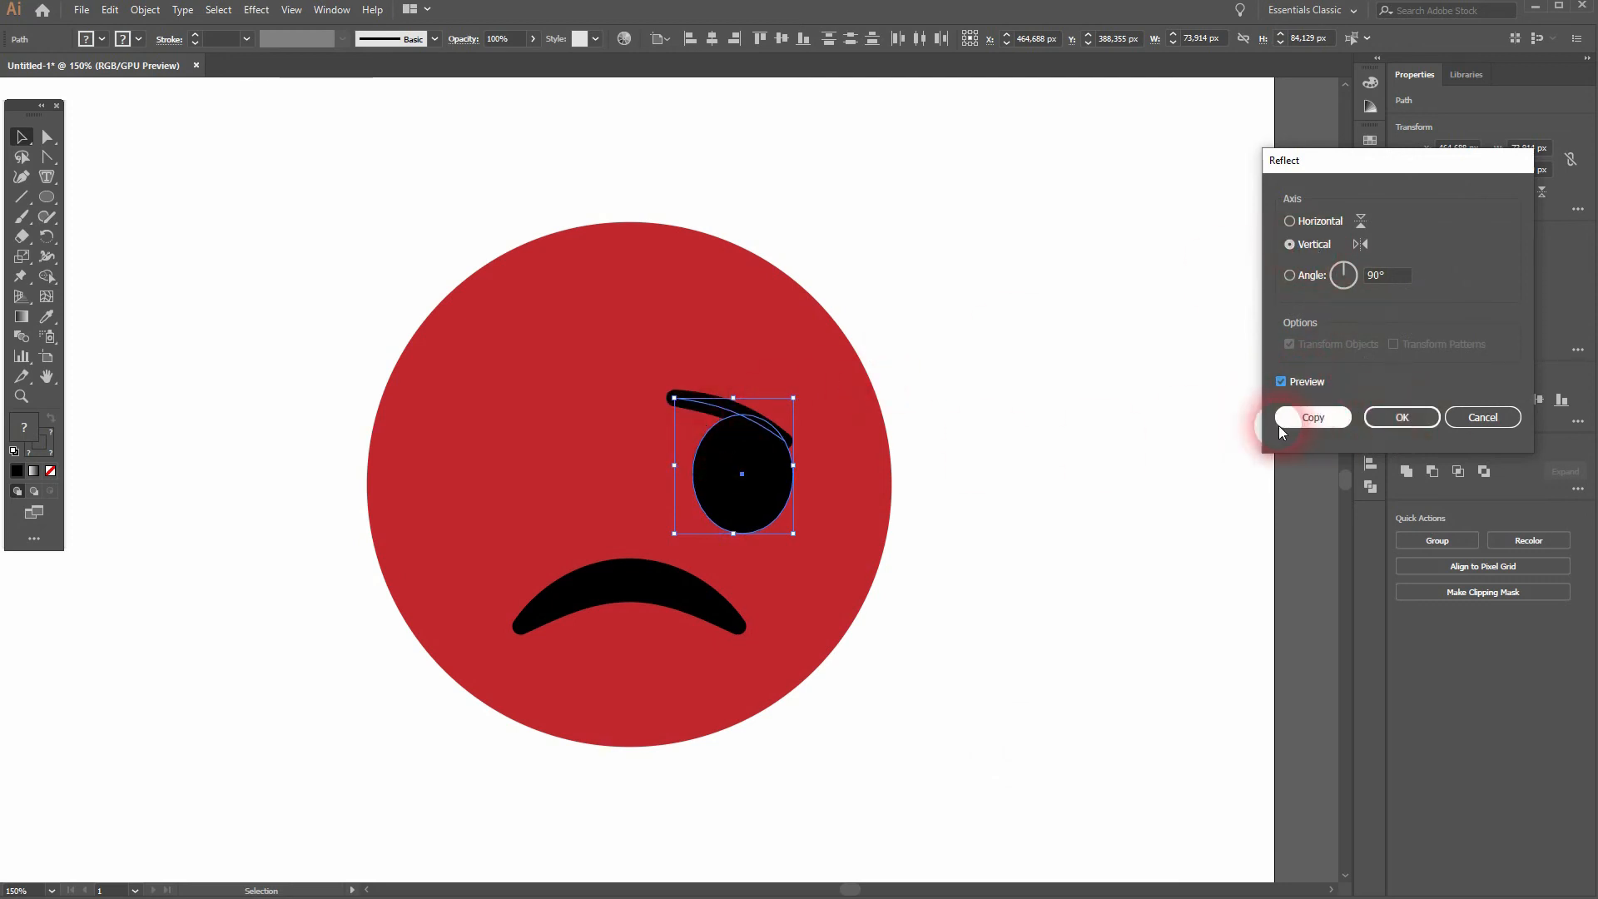
click(1313, 417)
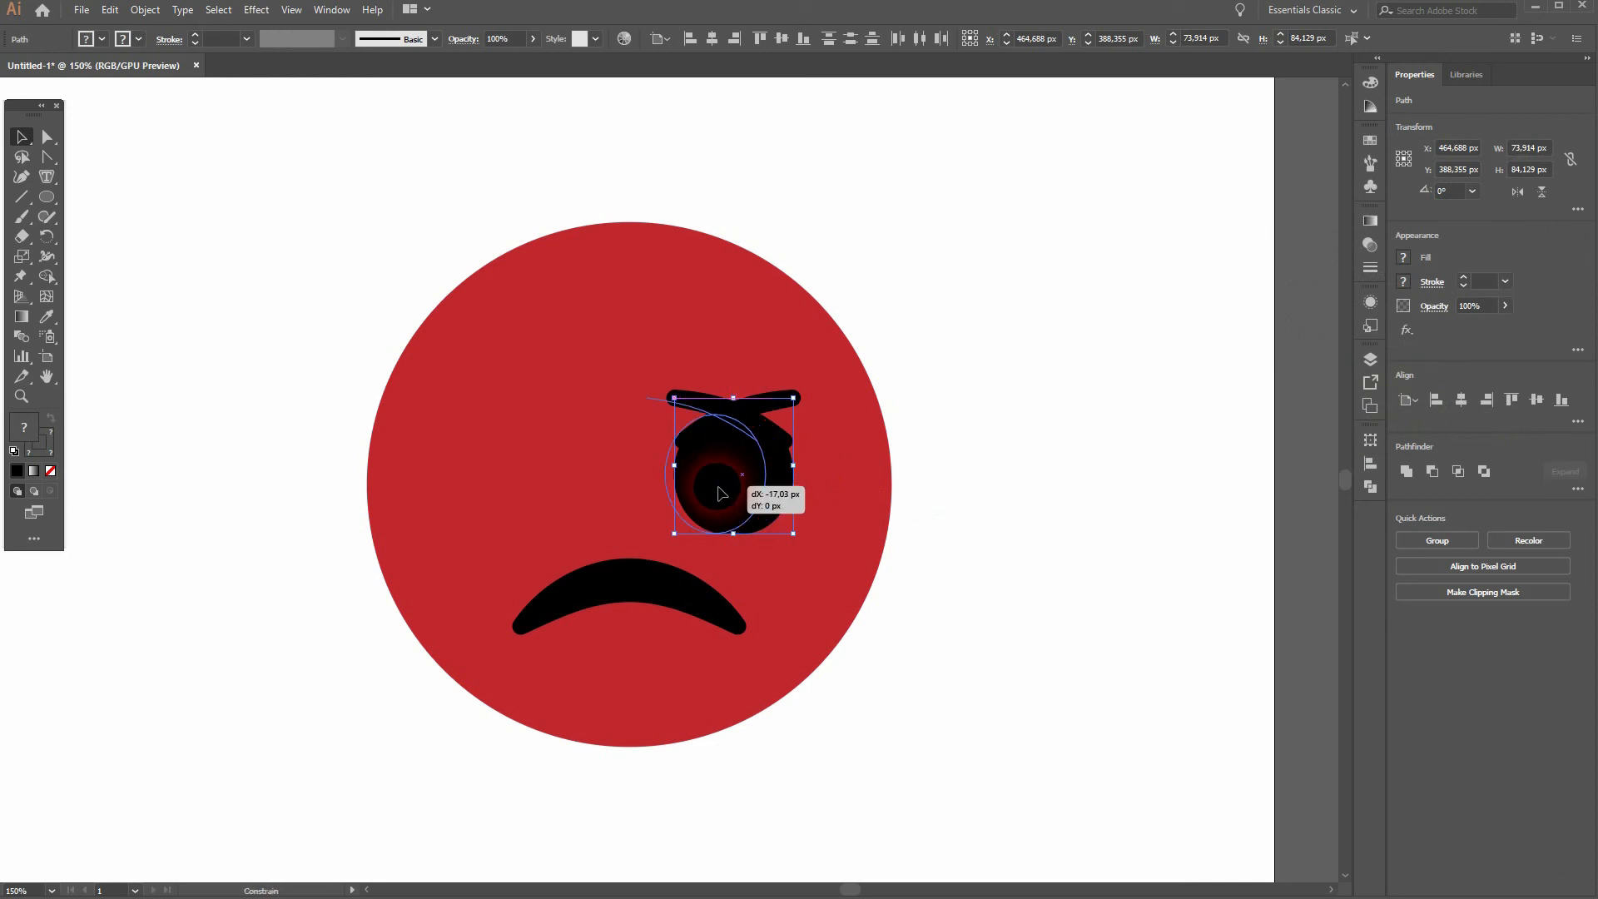
drag(721, 494, 522, 495)
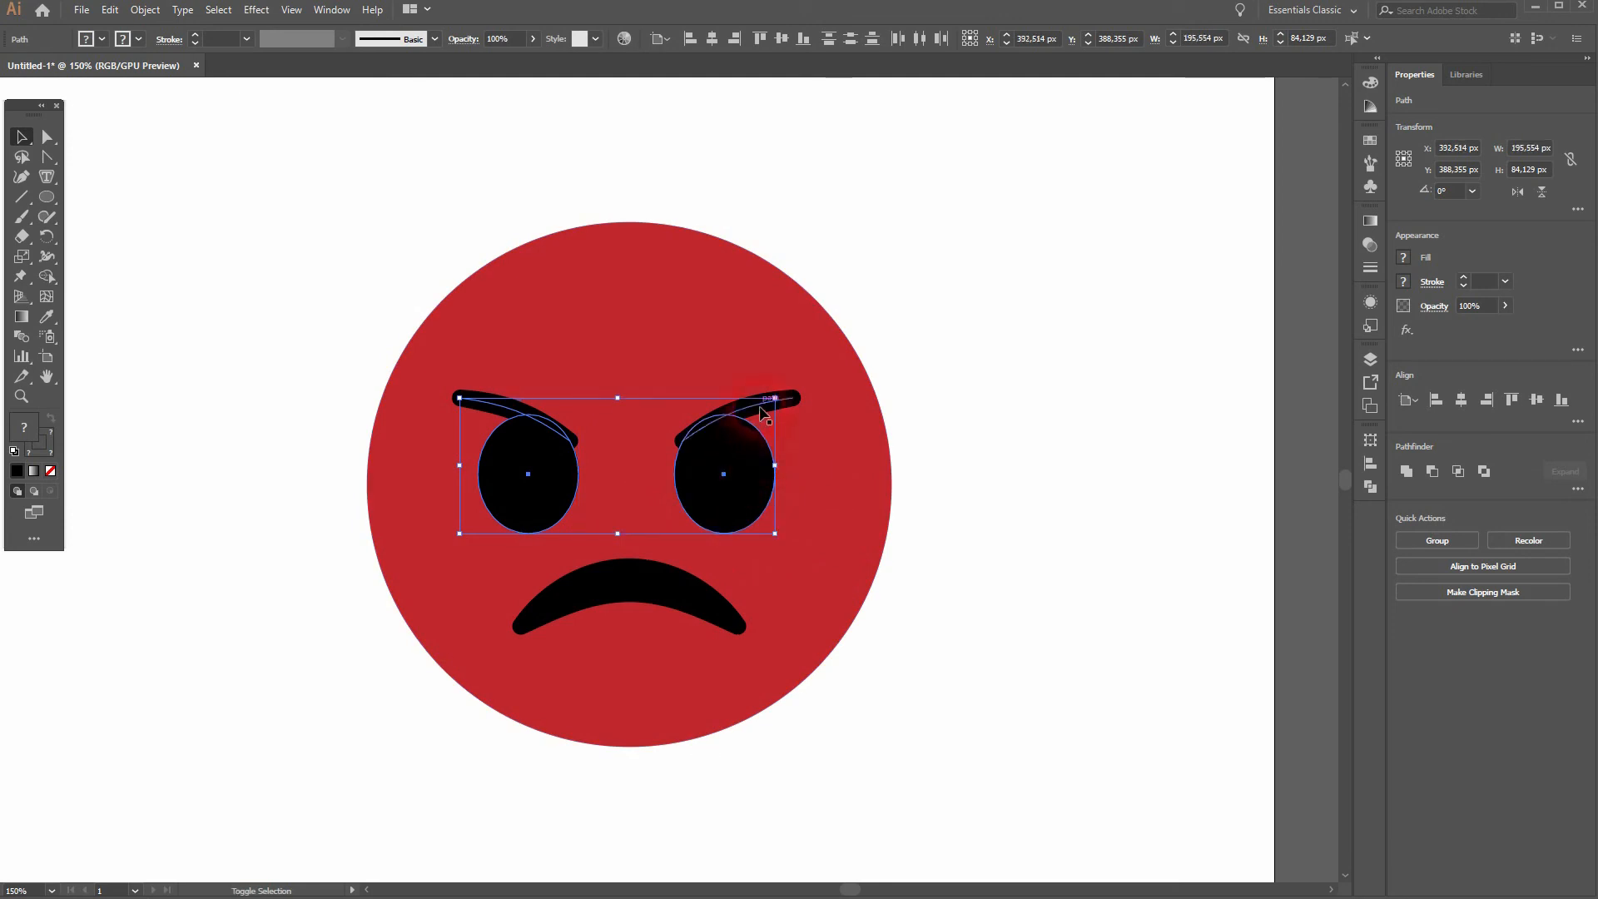
Step: Group both eyes and eyebrows into one object, then deselect
right_click(762, 412)
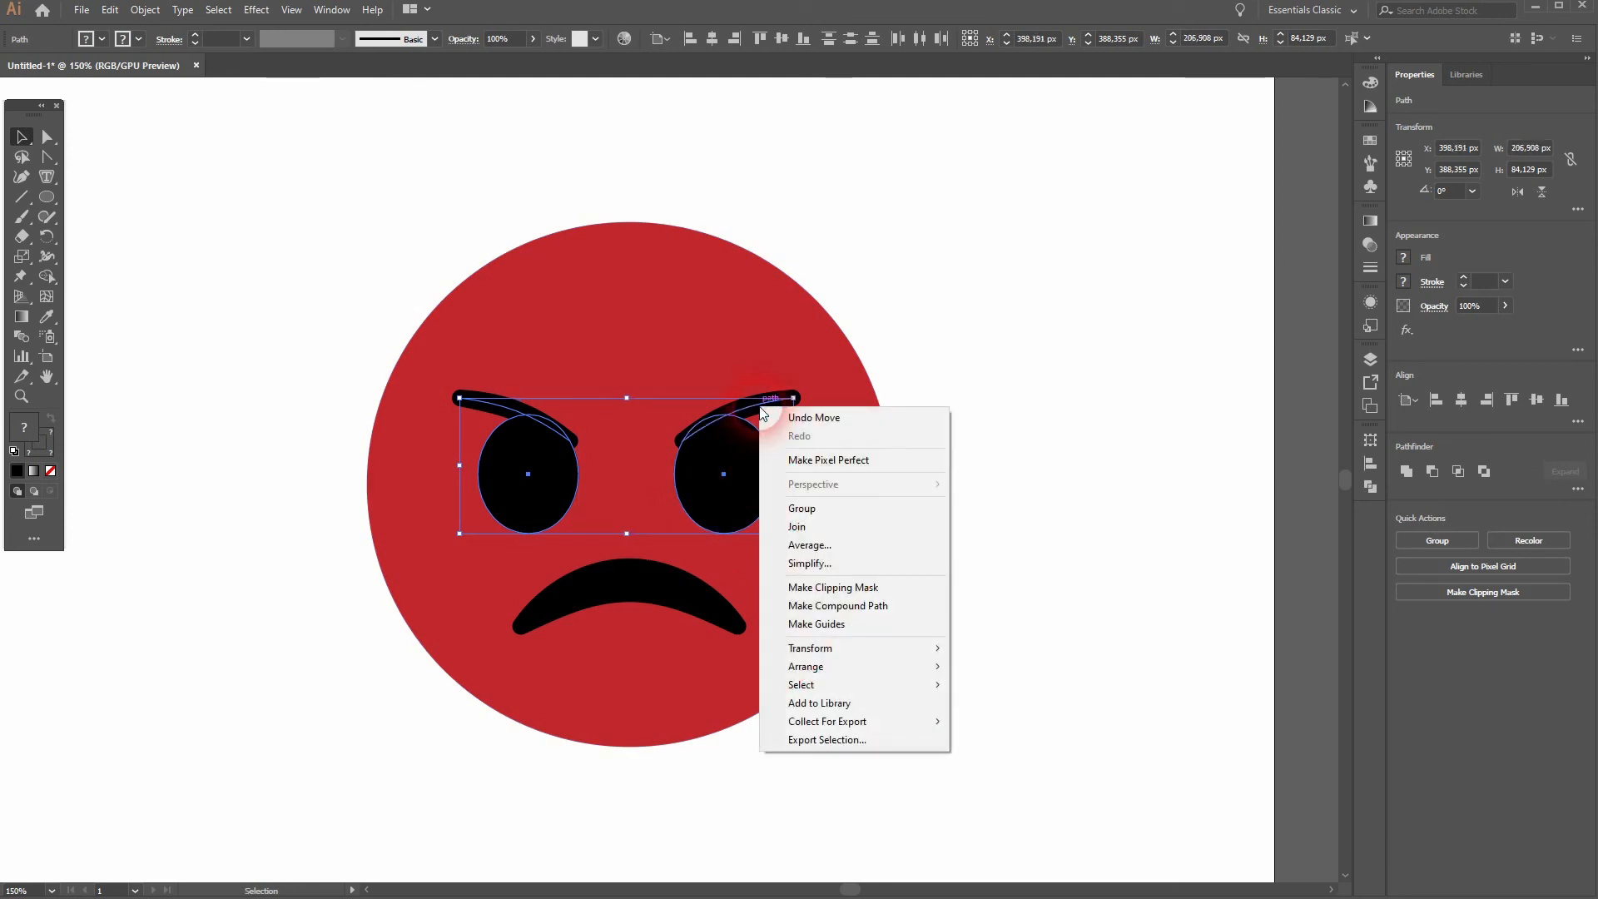
click(800, 508)
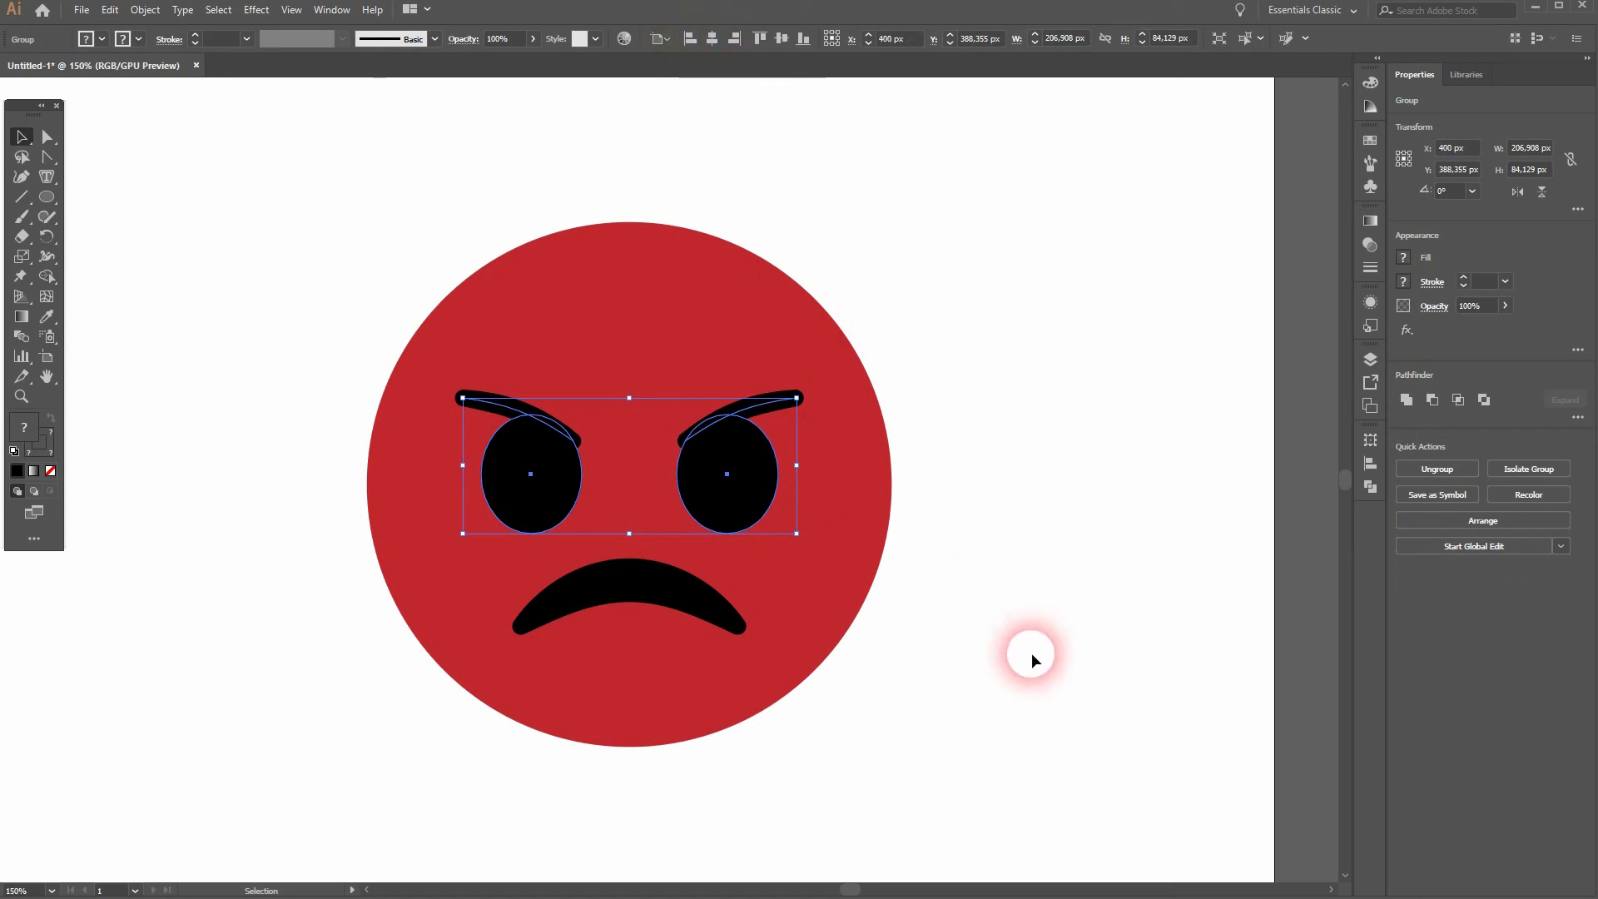
click(576, 795)
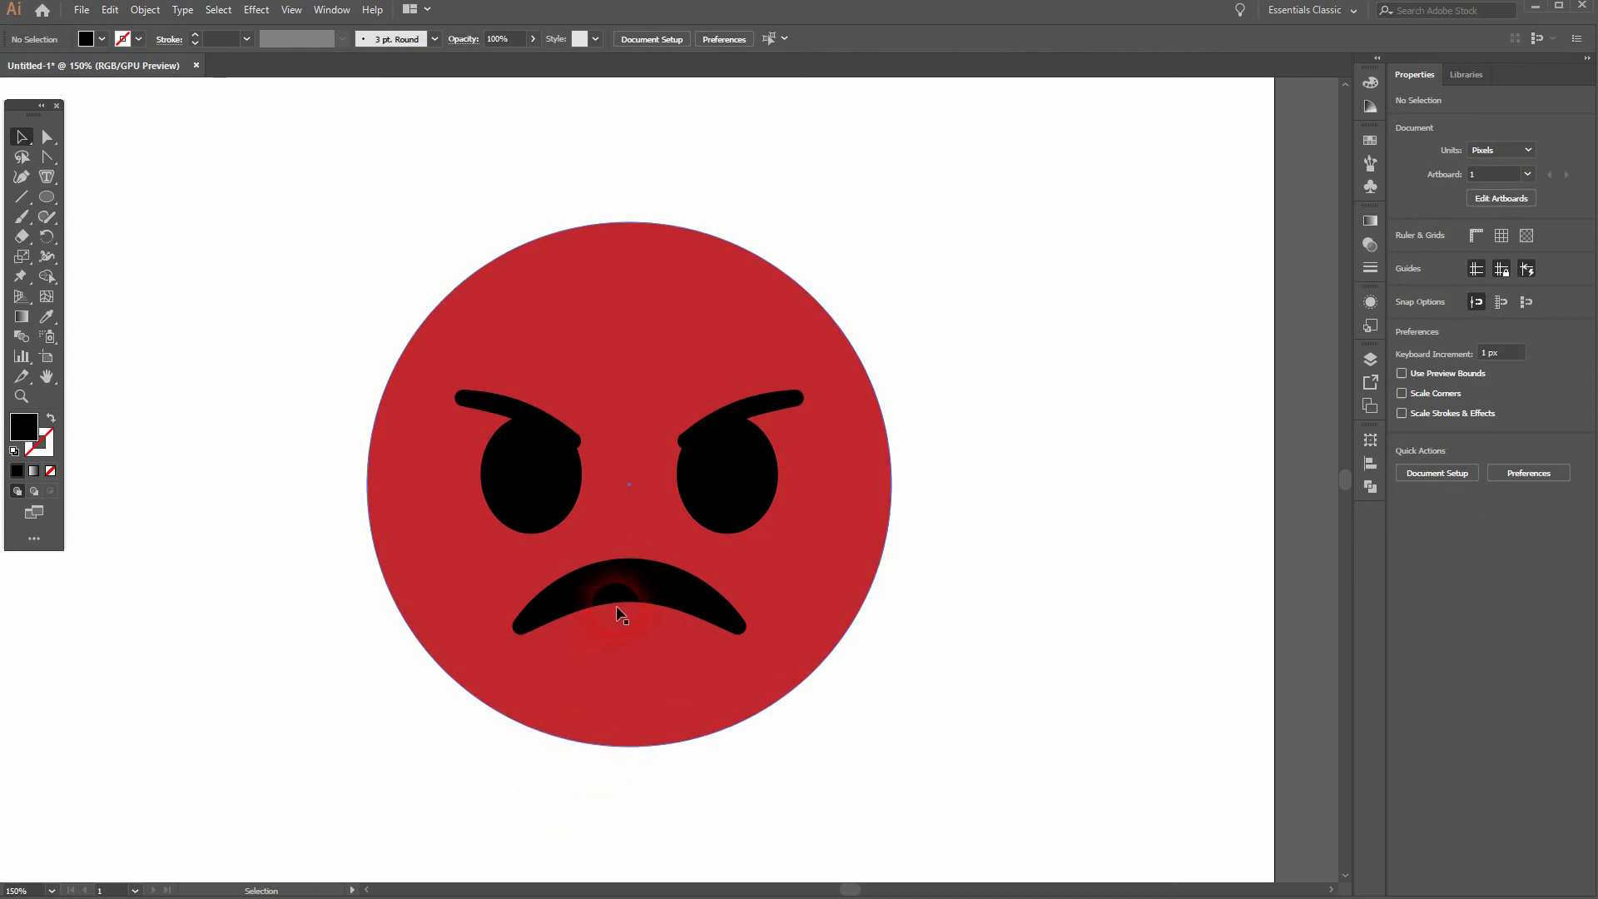
Step: Deselect the emoji and fit the whole artboard in view to show the finished face
click(629, 591)
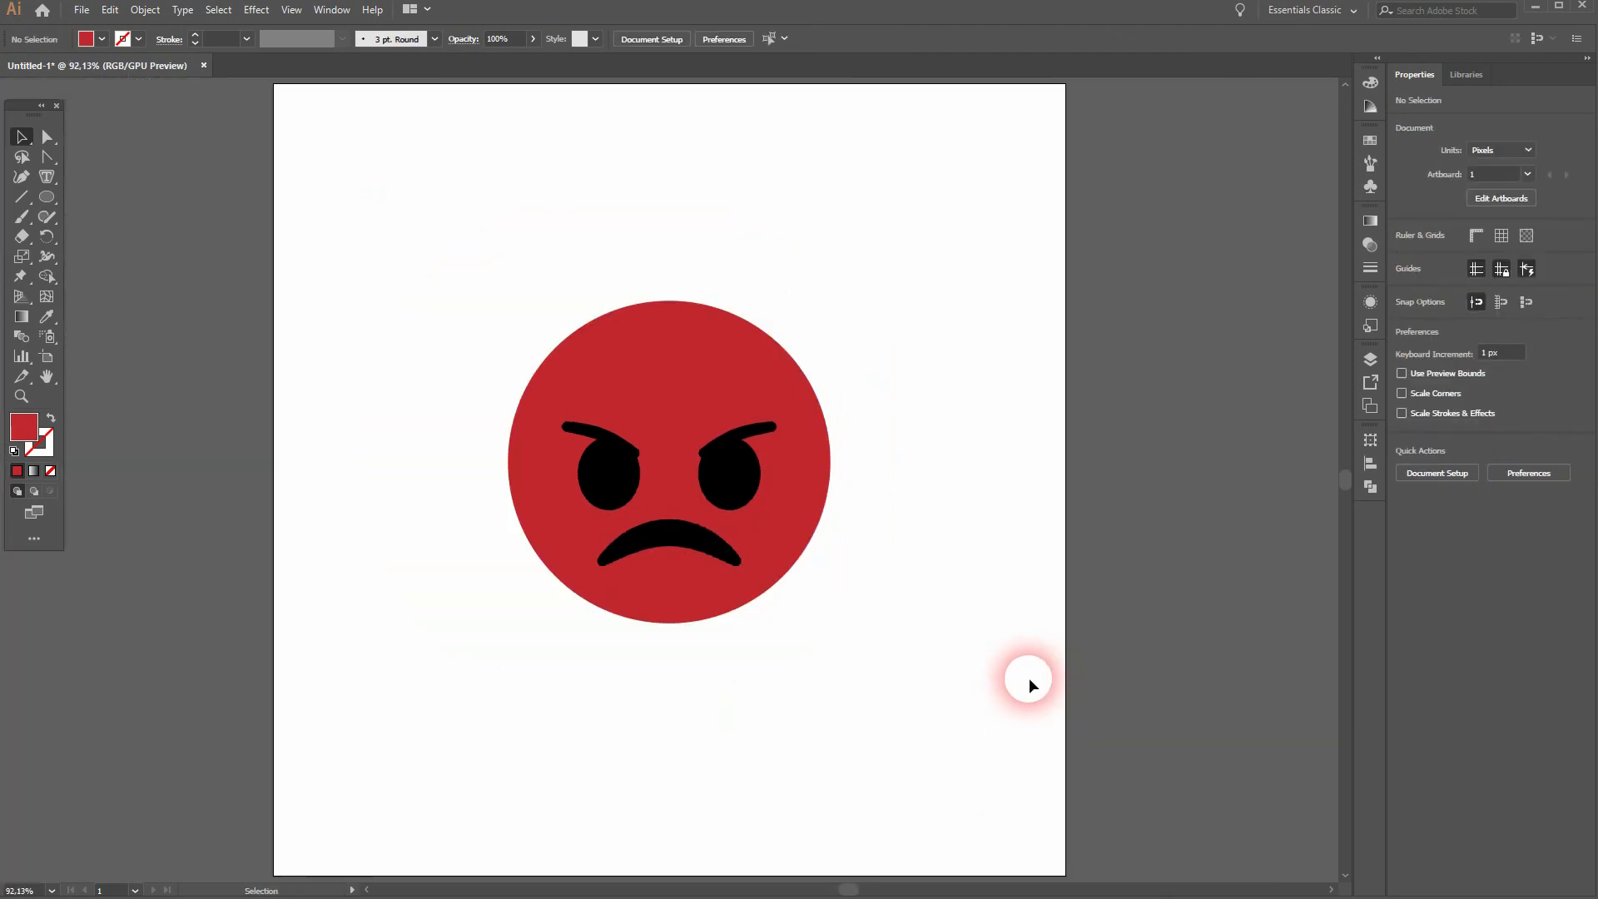
mouse_move(1017, 657)
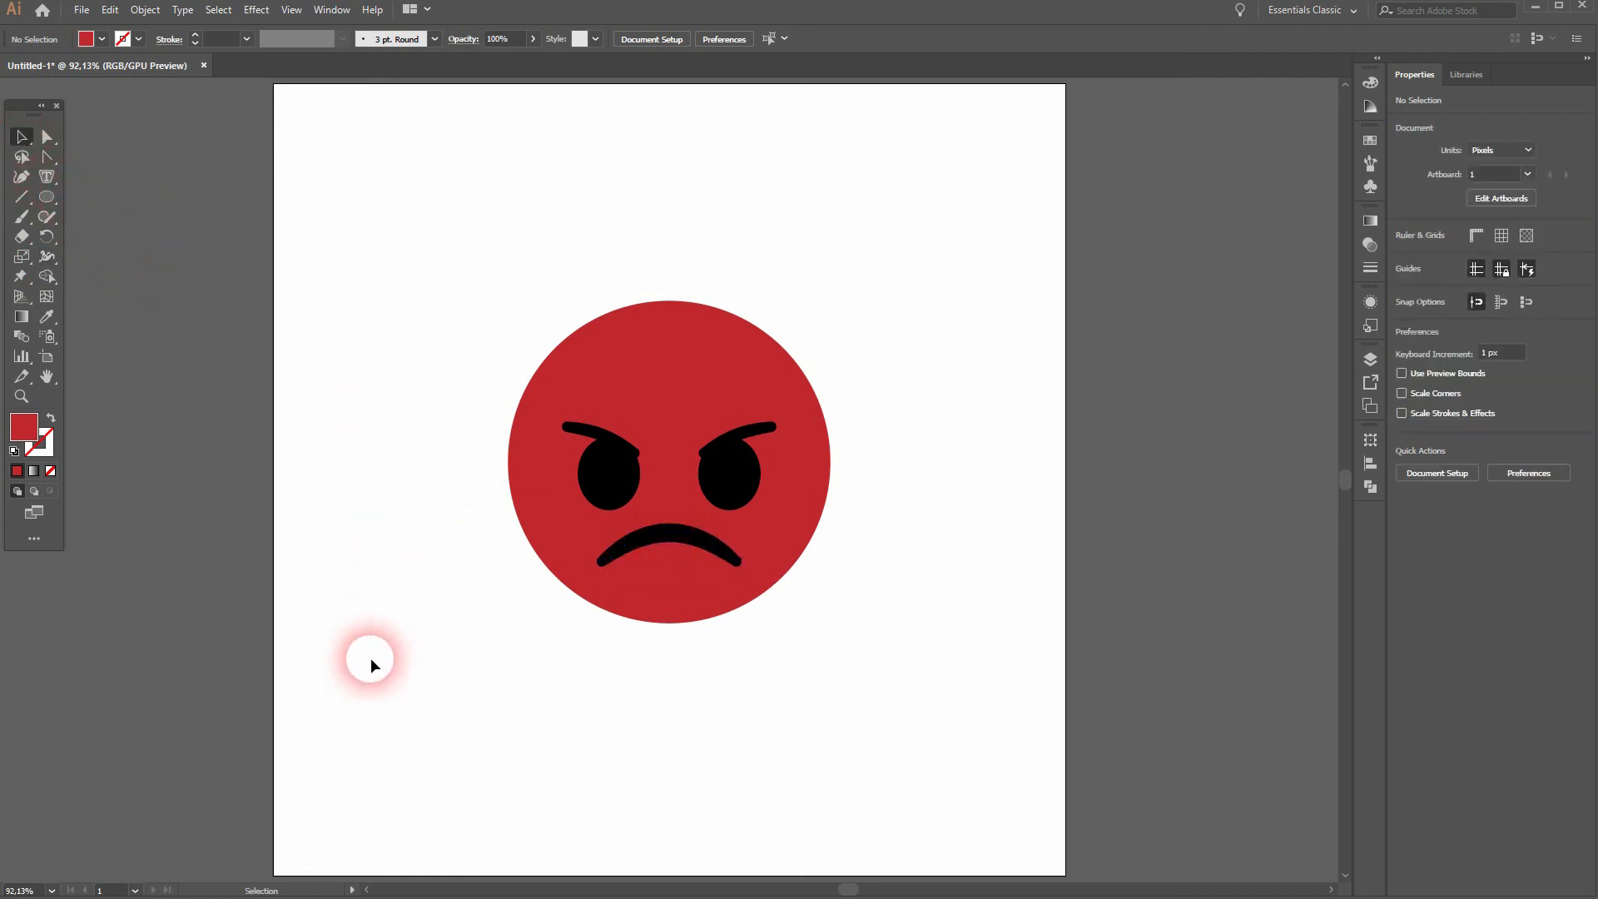
drag(371, 664, 514, 619)
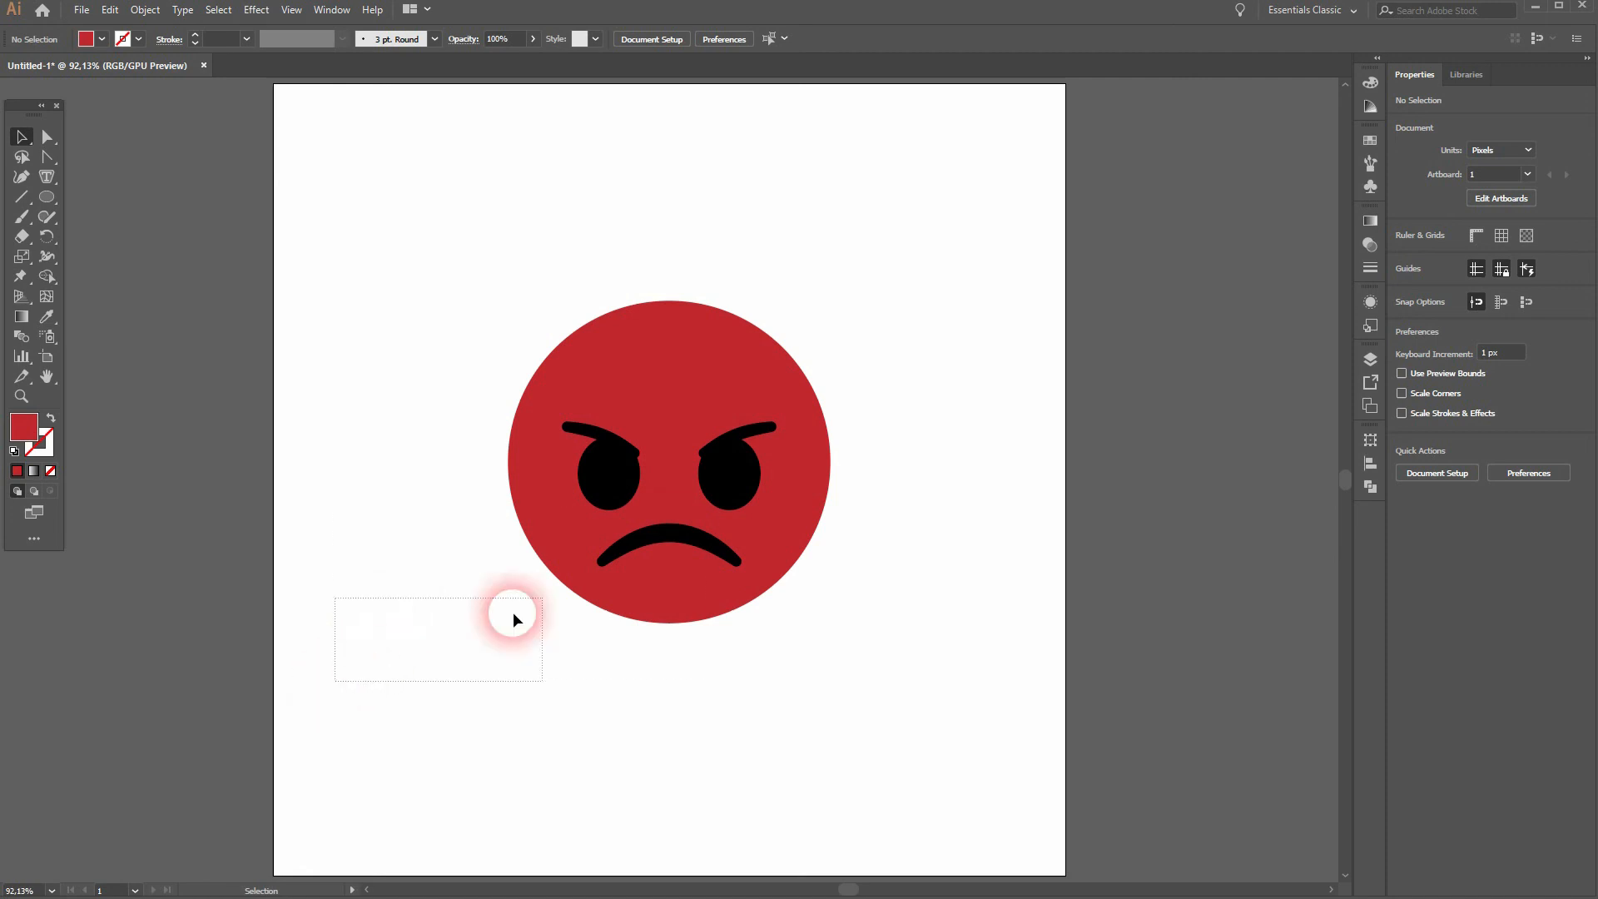